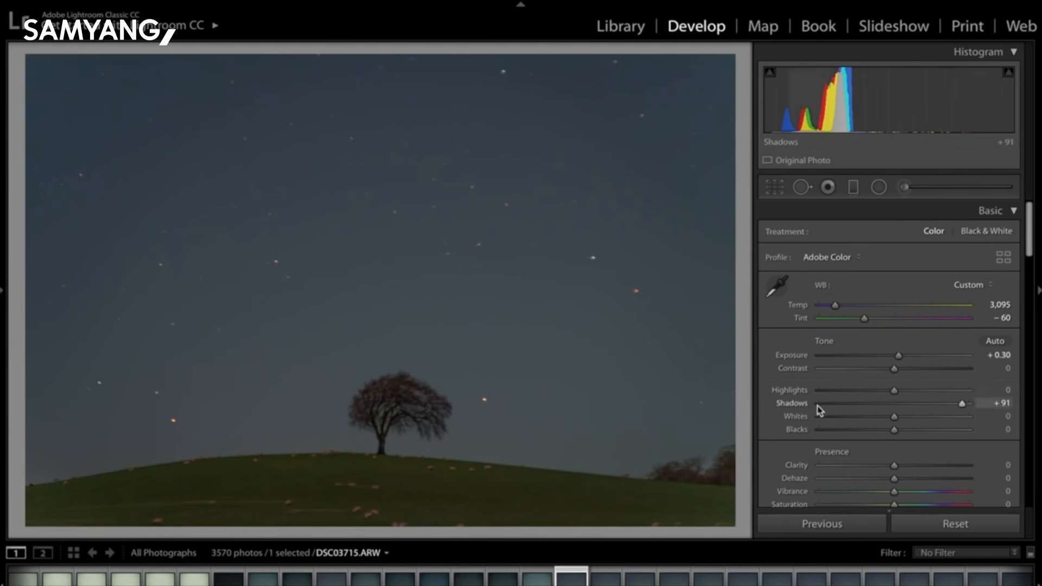
mouse_move(965, 411)
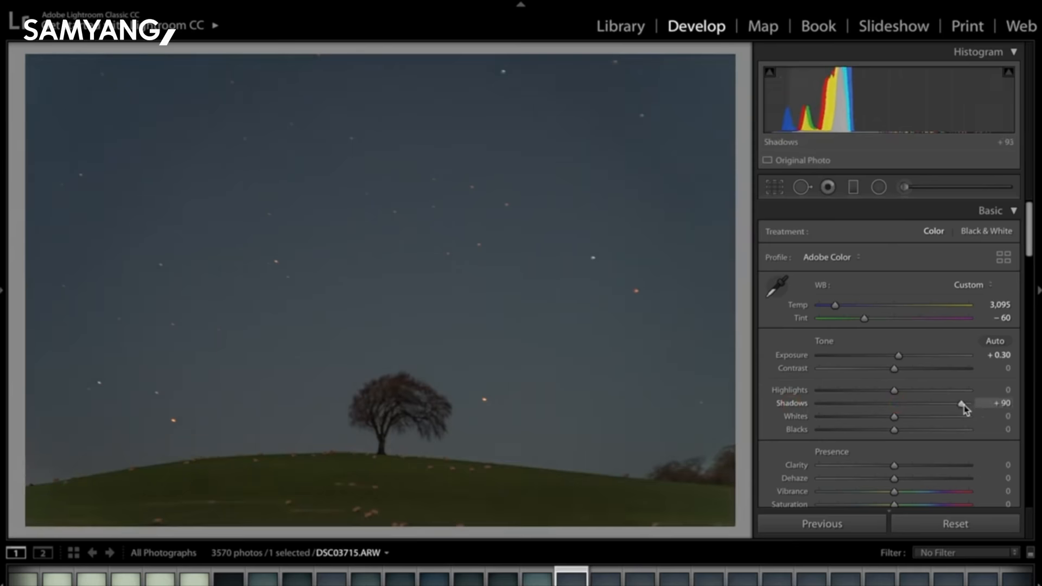
- Scroll the Lightroom Develop panel toward Lens Corrections to reach the vignetting controls
scroll(down, 3)
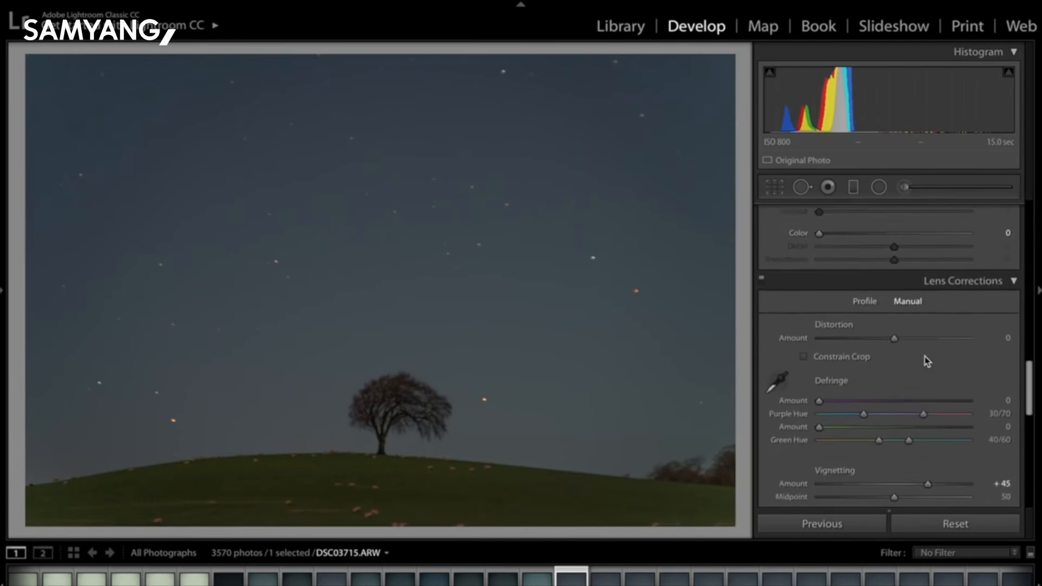
scroll(down, 3)
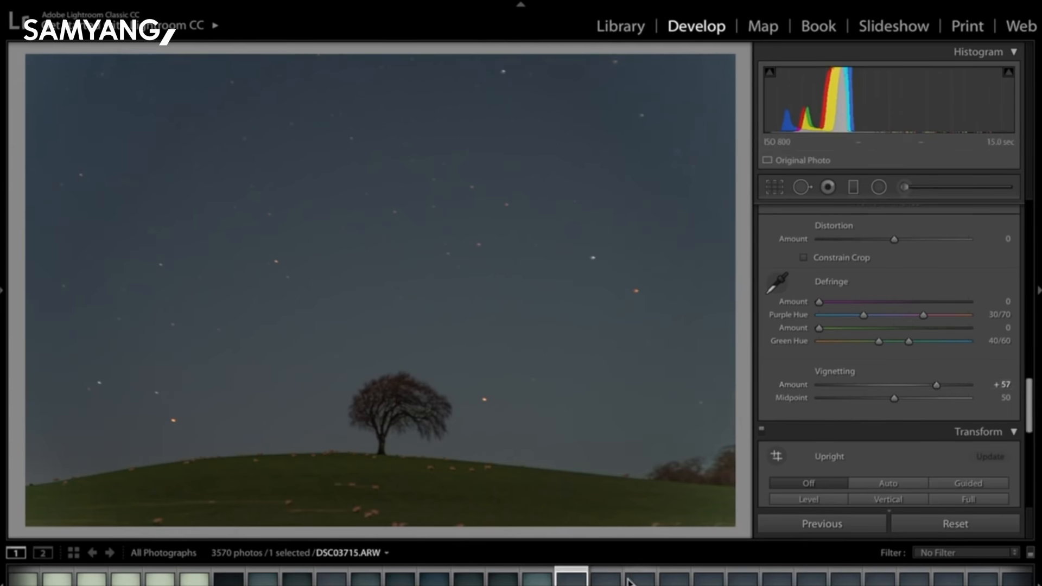
mouse_move(583, 578)
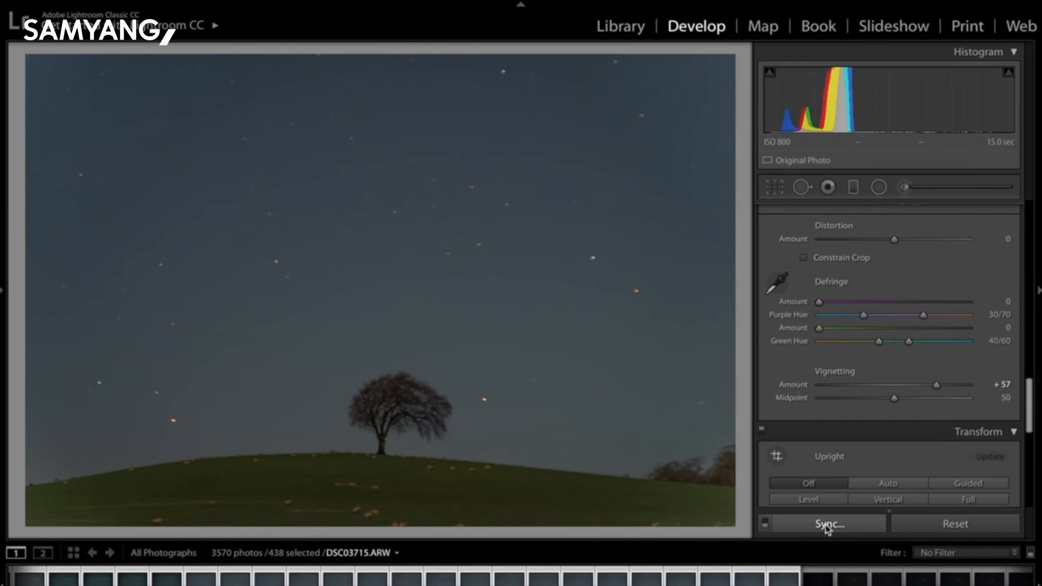
- Sync the edited photo's settings to all 438 selected frames with every box checked
click(827, 524)
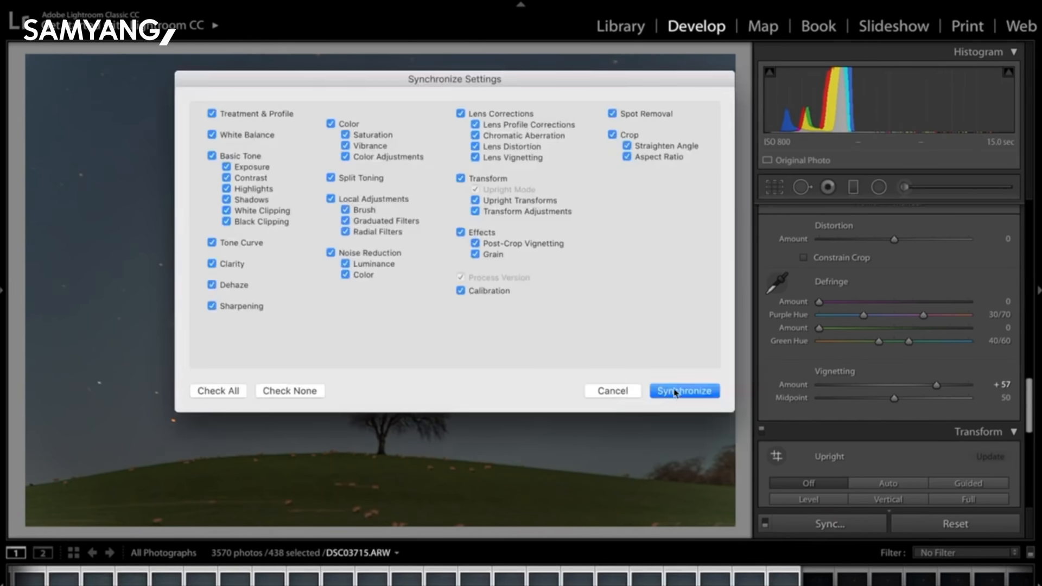
click(684, 391)
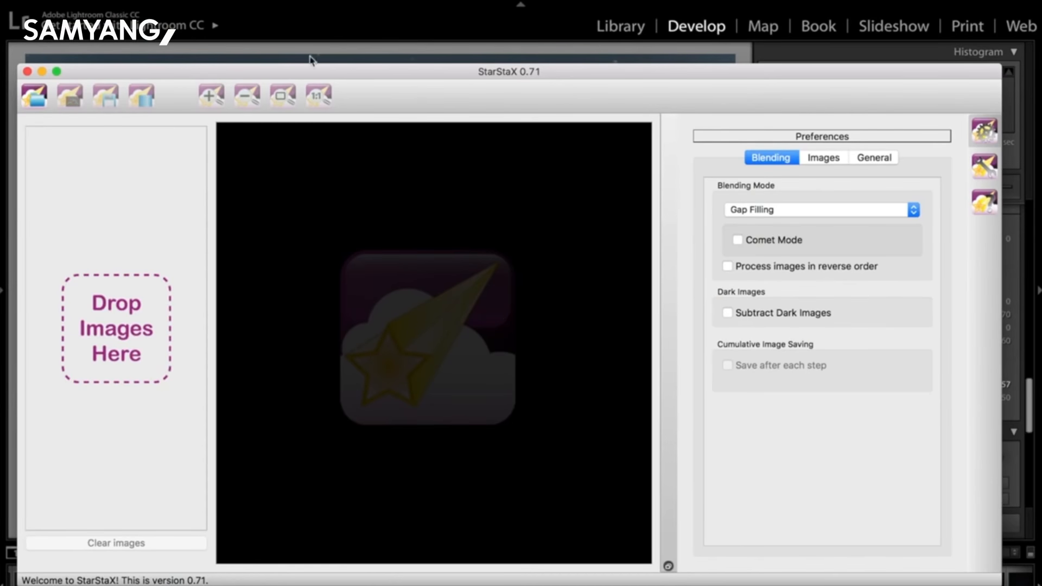
mouse_move(33, 95)
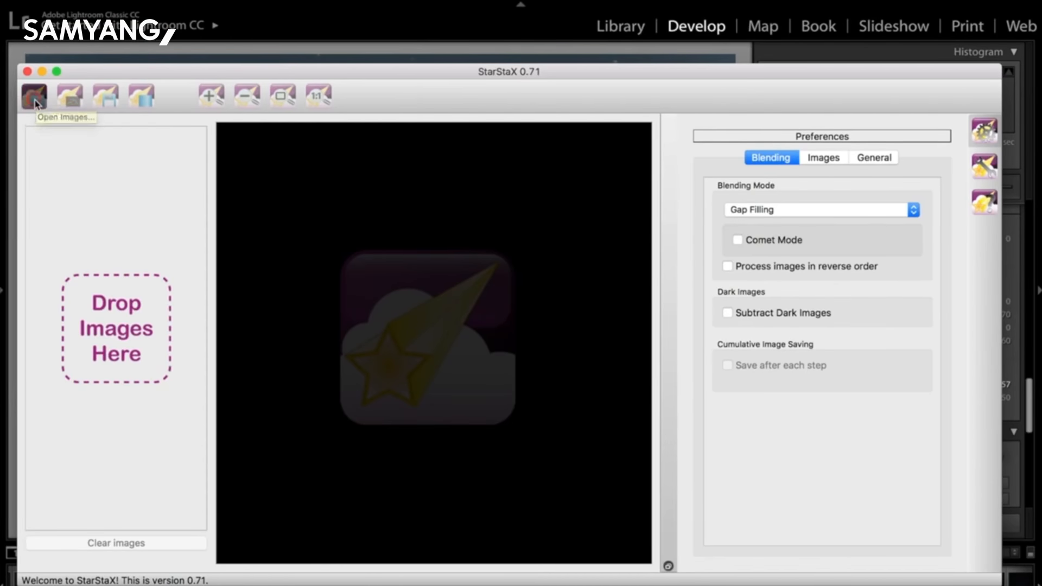
- Load all JPEG frames from the lone tree trails folder into StarStaX
click(33, 94)
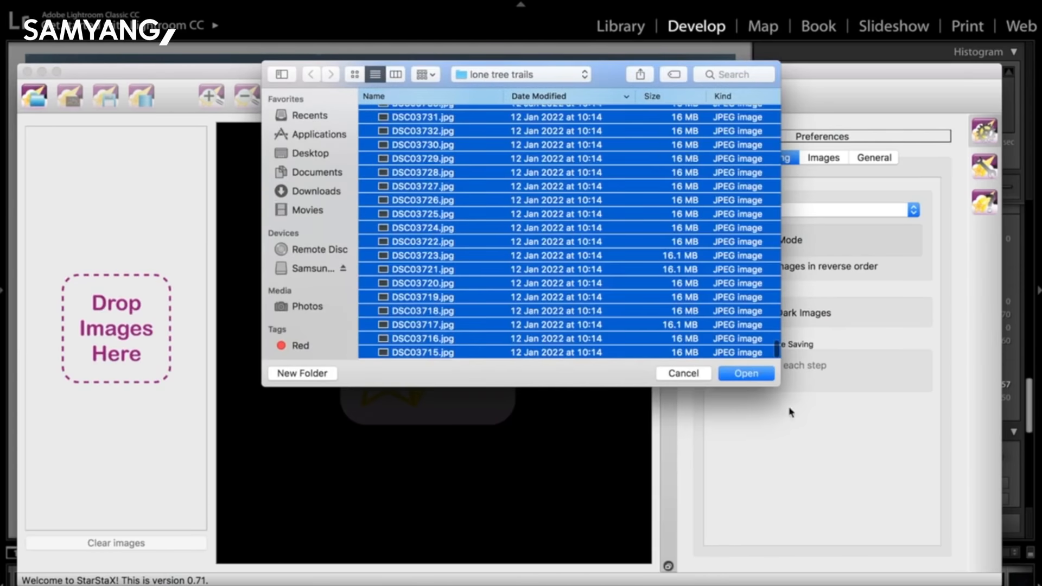
click(745, 373)
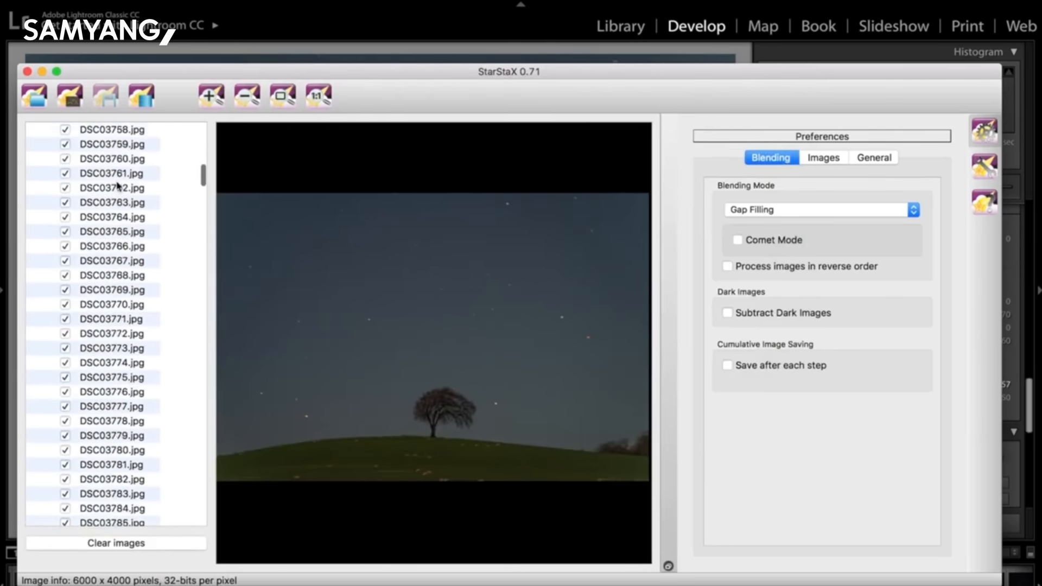
- Keep Gap Filling blending and enable Comet Mode with long trails
scroll(up, 3)
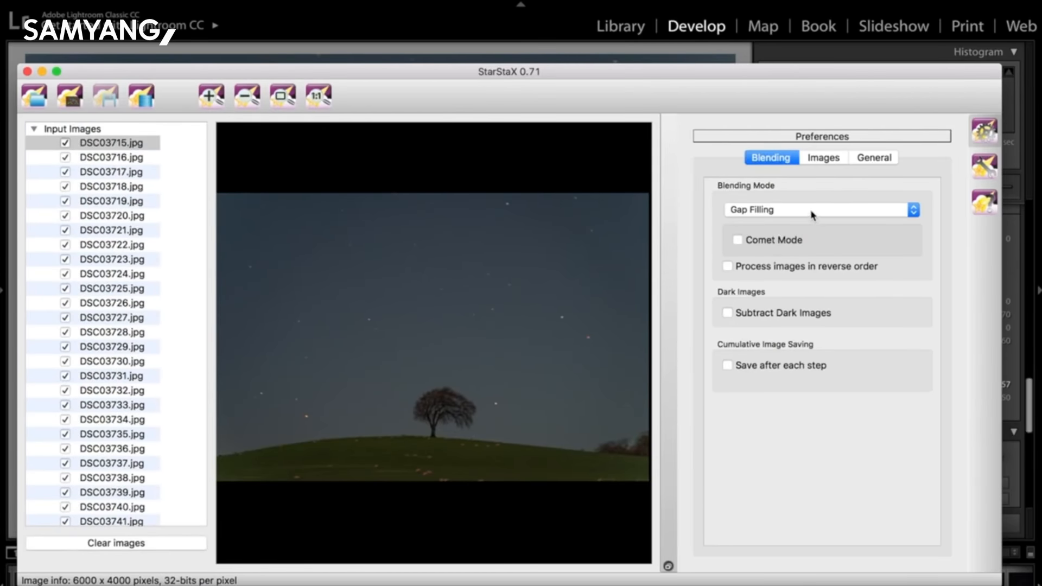
click(737, 240)
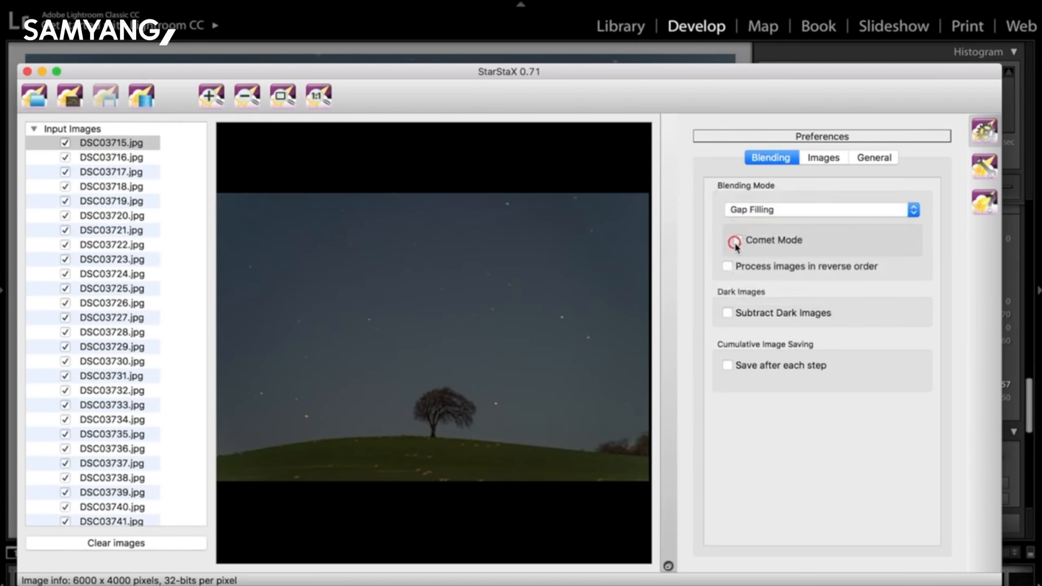
click(728, 240)
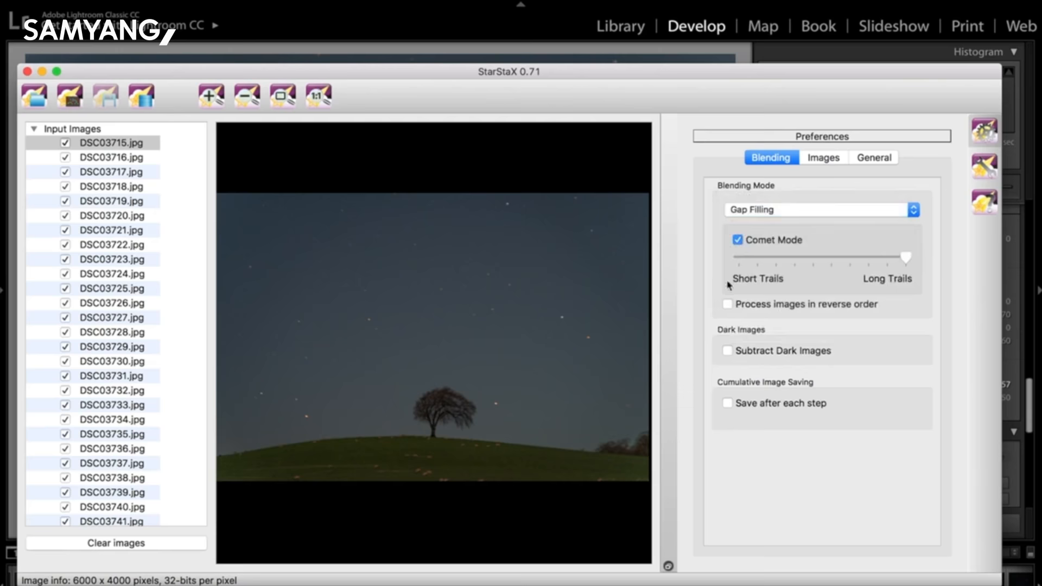
mouse_move(391, 321)
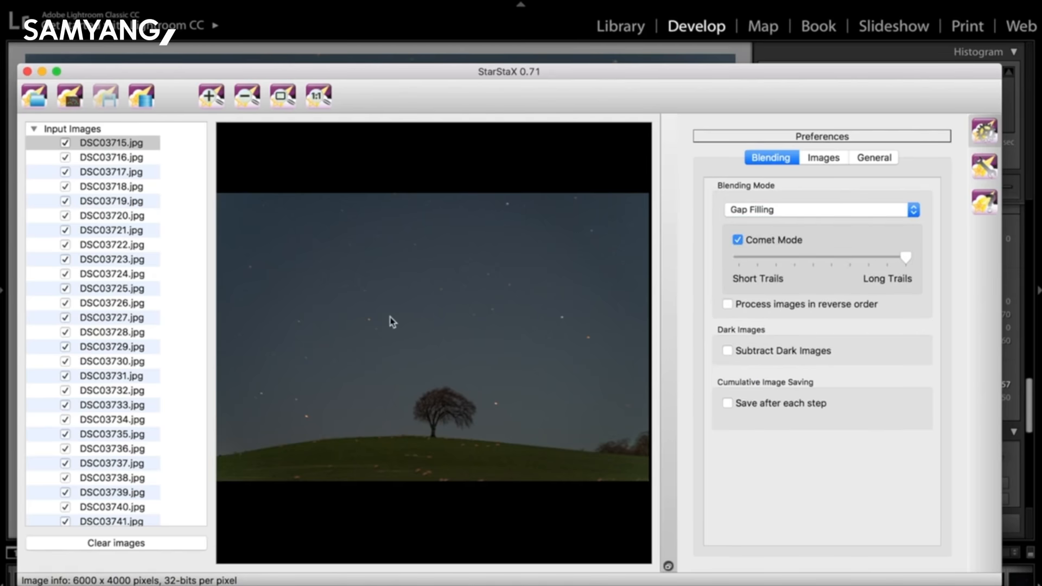
mouse_move(142, 94)
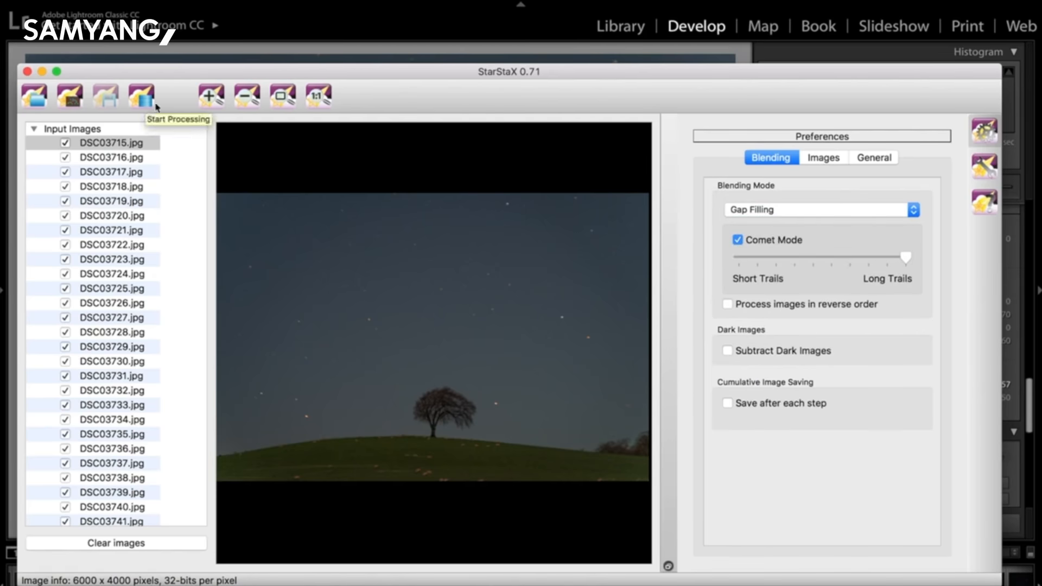
click(112, 157)
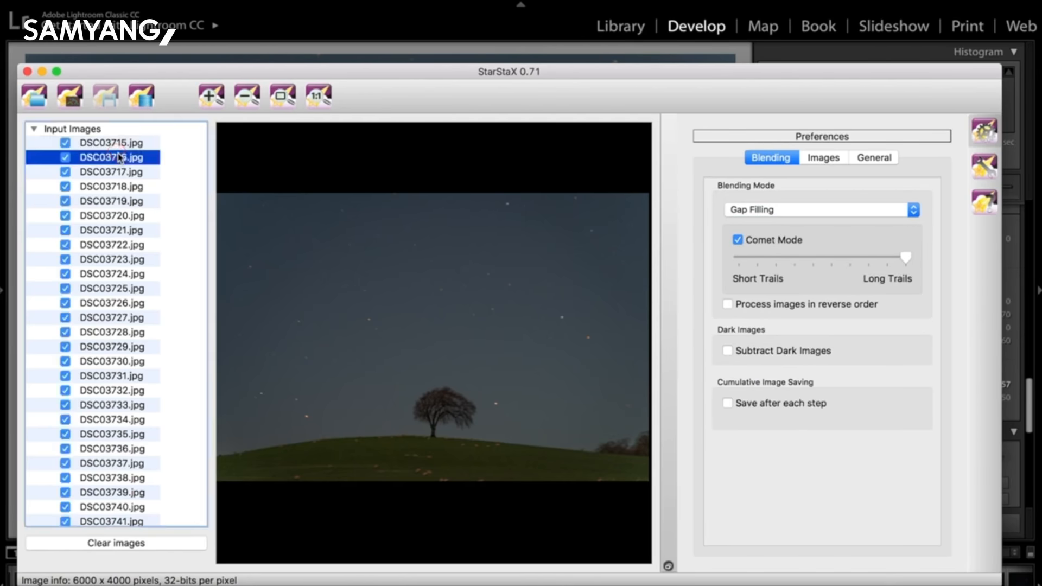
click(113, 171)
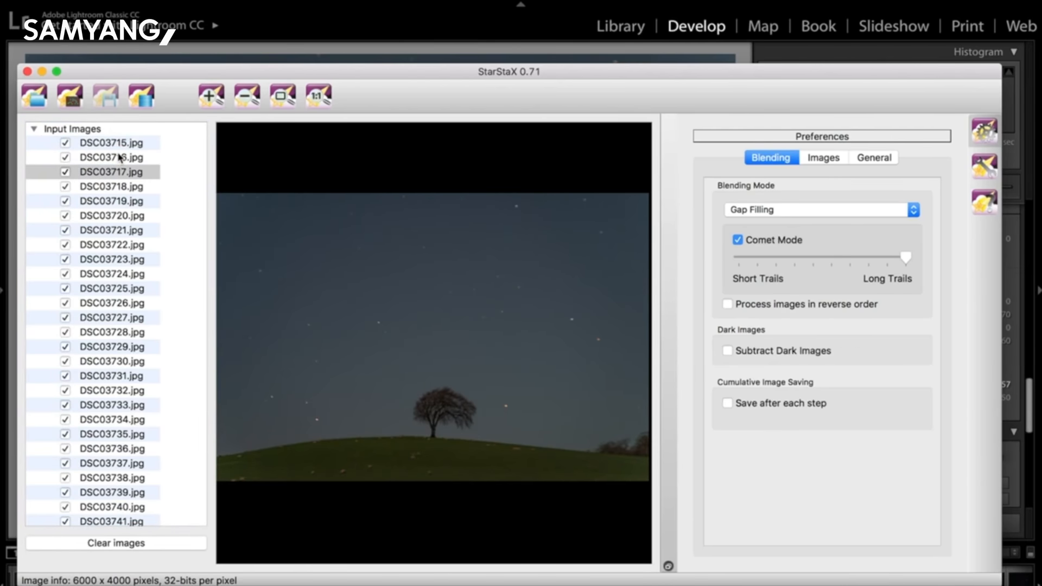
click(113, 186)
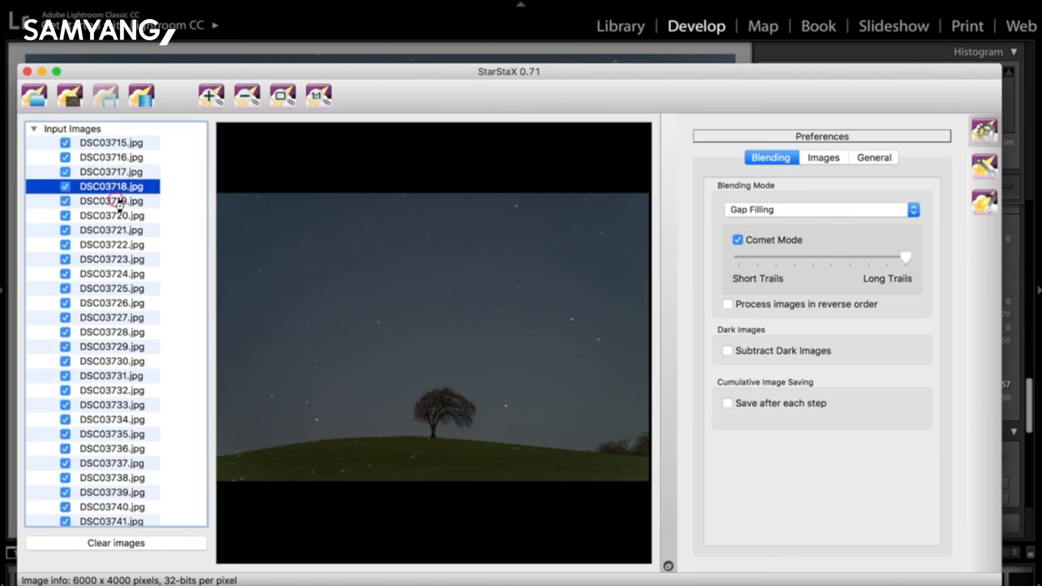
click(113, 201)
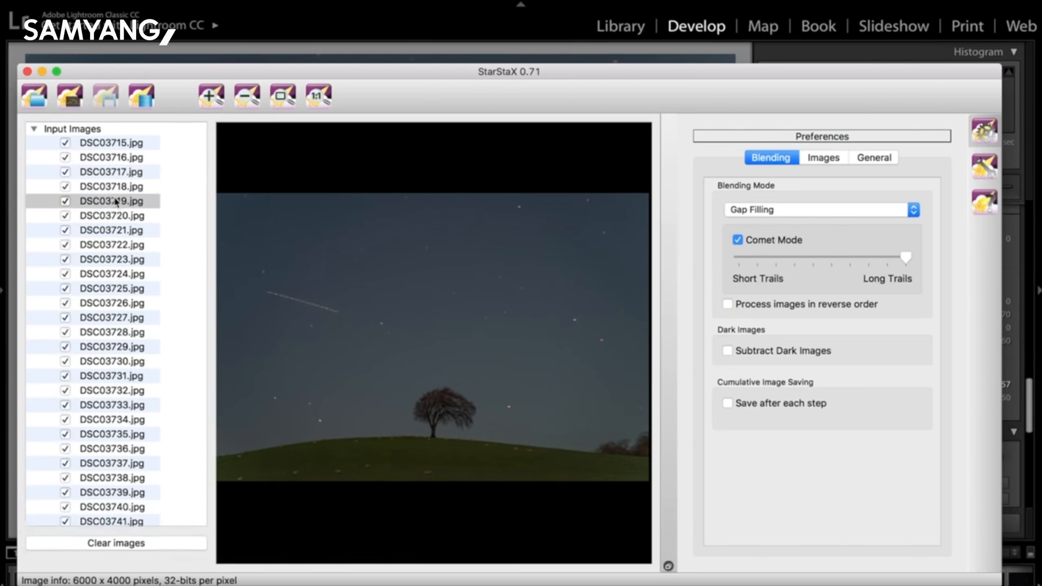
click(113, 216)
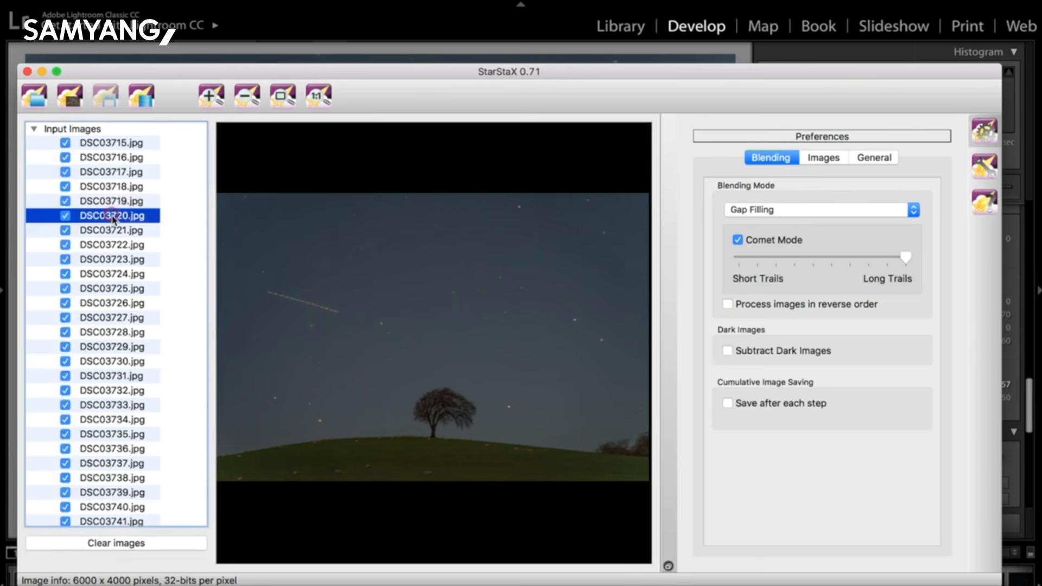
click(111, 245)
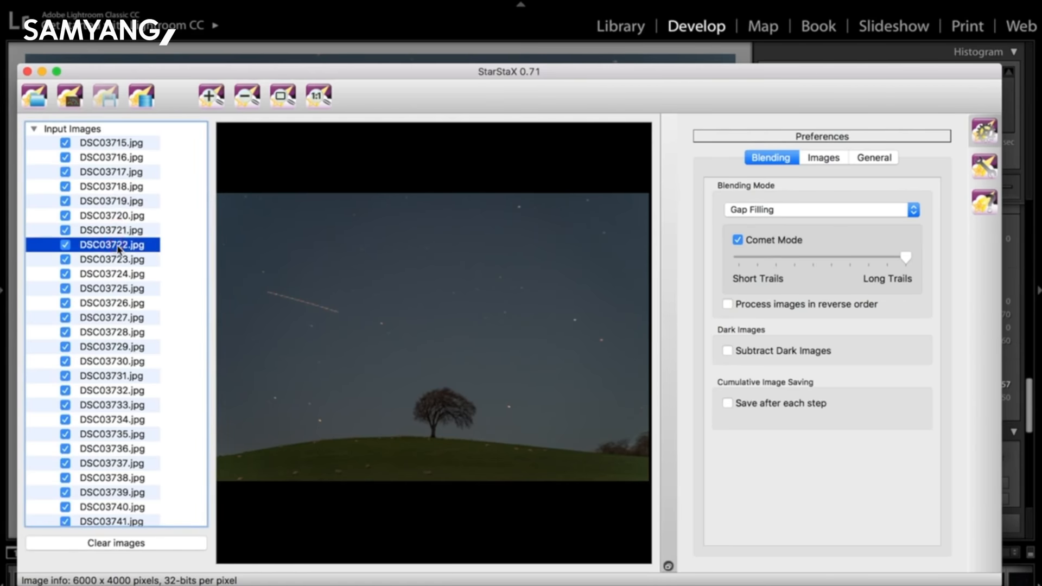
click(111, 260)
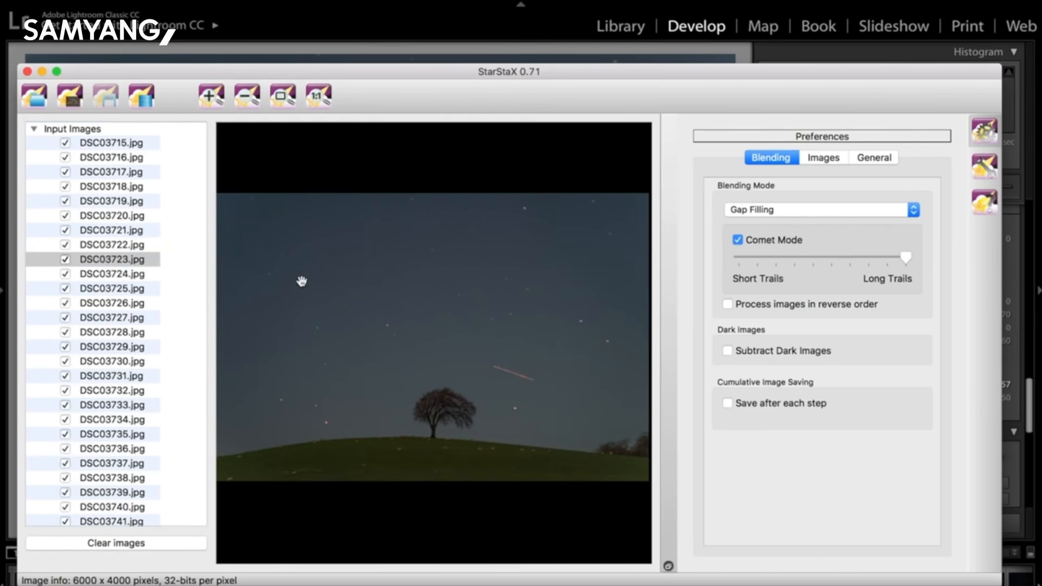
click(113, 274)
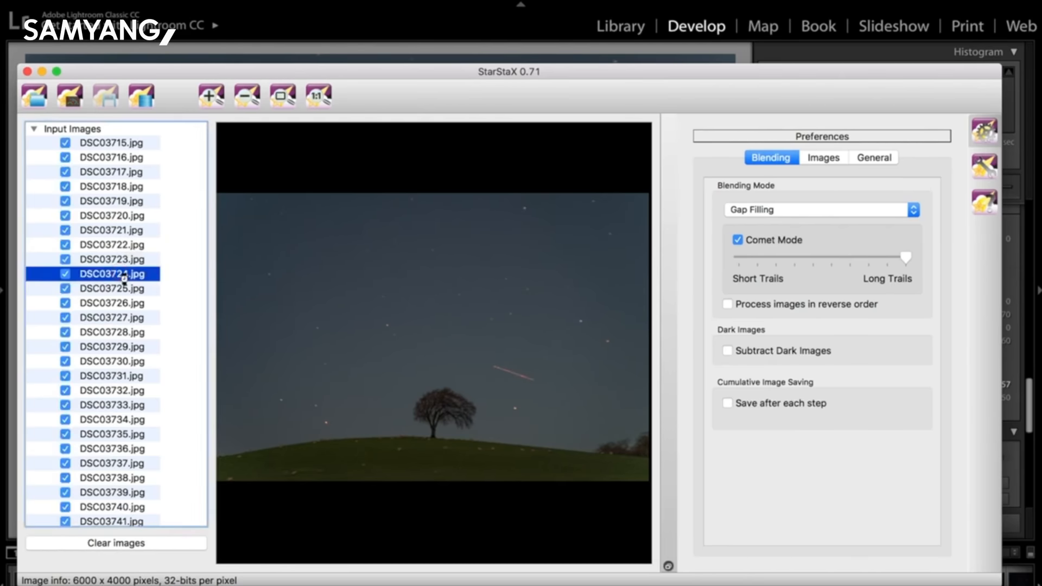
scroll(down, 3)
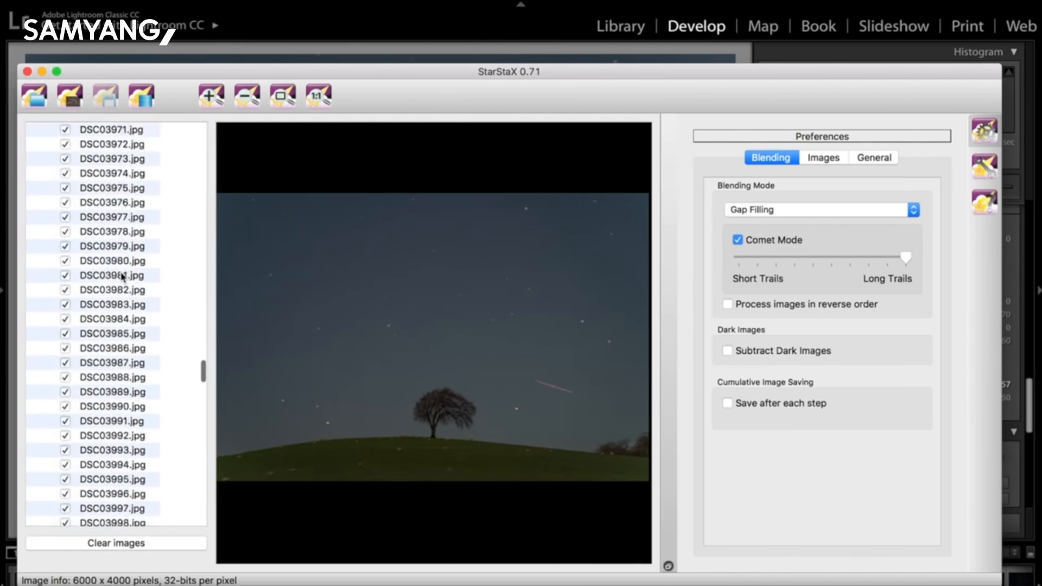
scroll(up, 3)
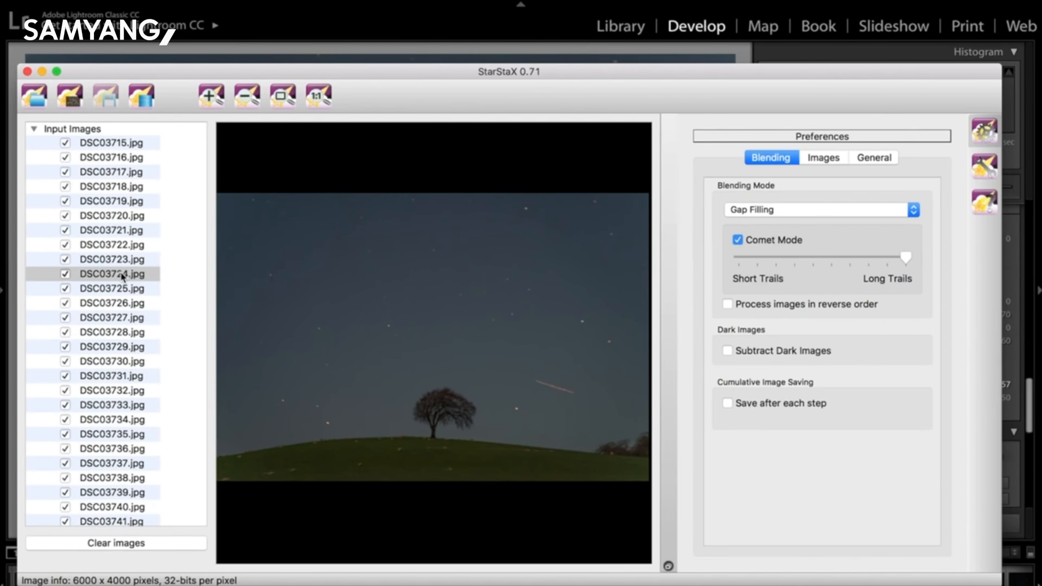
scroll(down, 3)
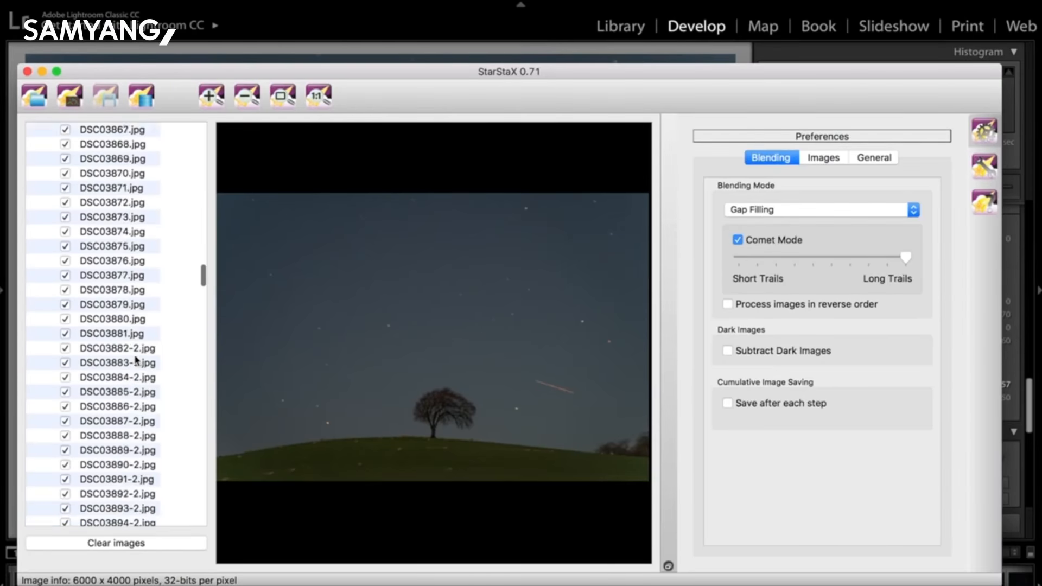
scroll(down, 3)
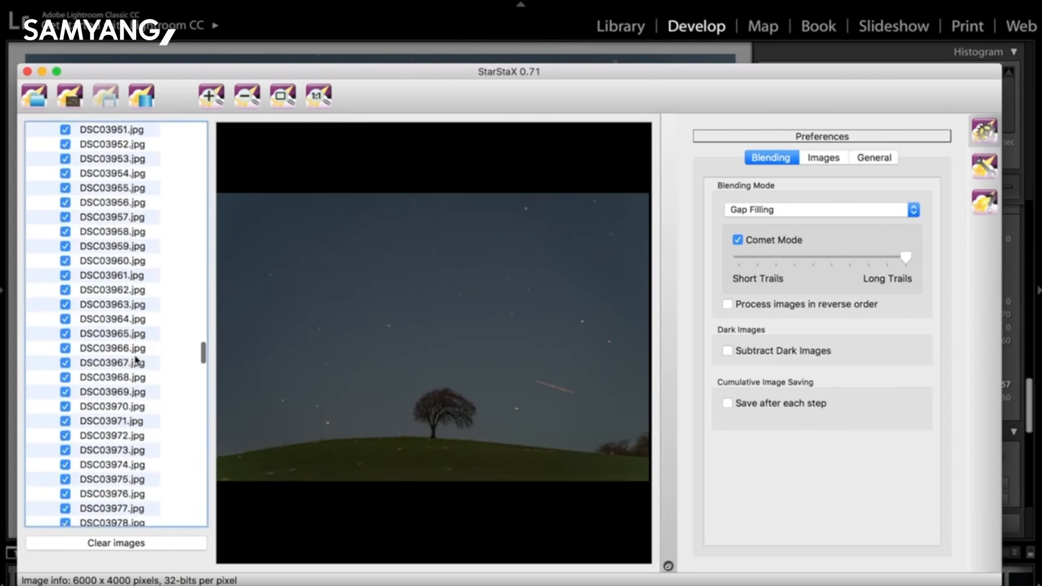
scroll(down, 3)
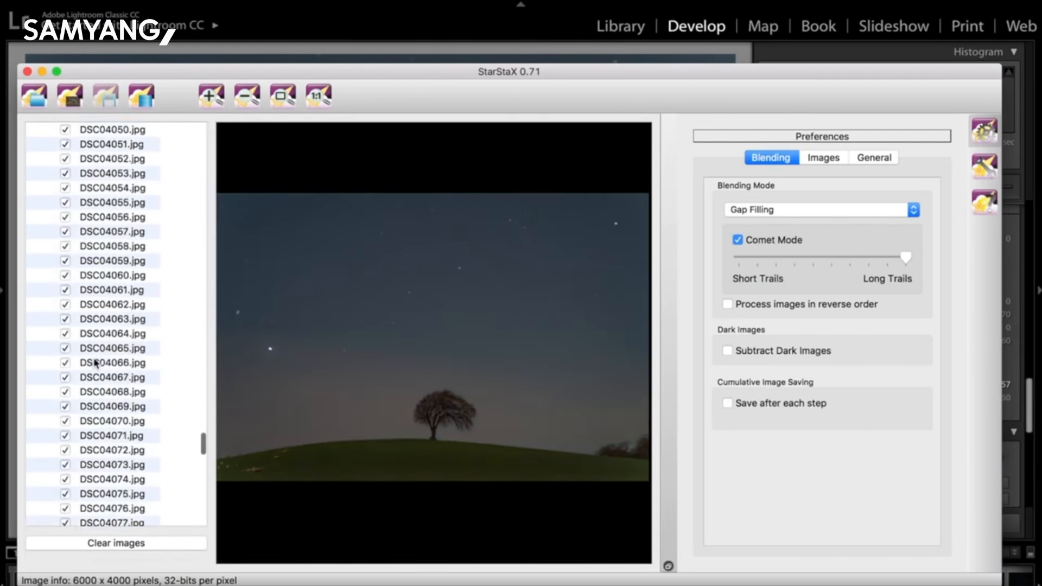
mouse_move(319, 397)
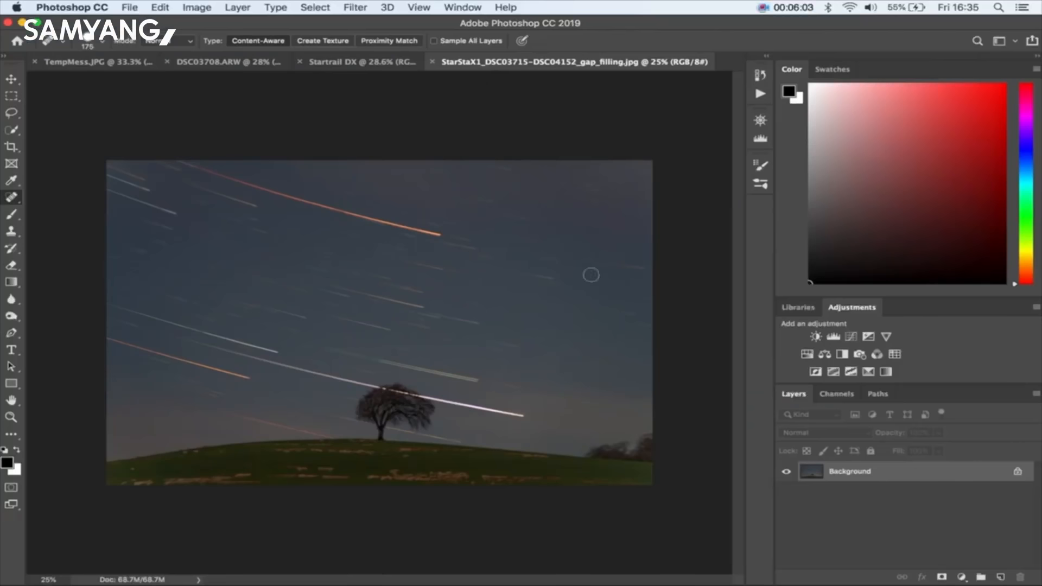
mouse_move(243, 328)
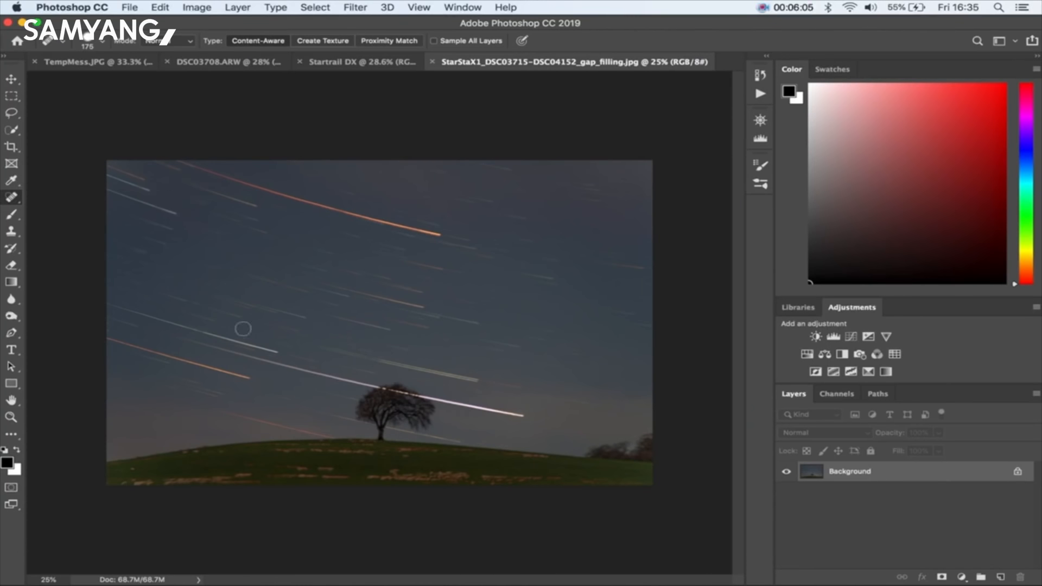
mouse_move(264, 227)
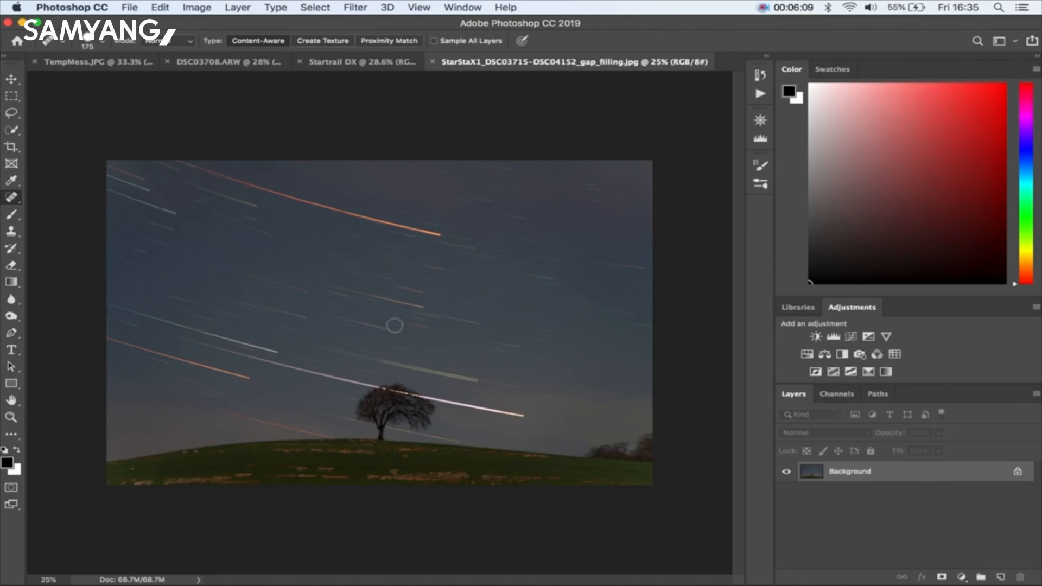
mouse_move(376, 382)
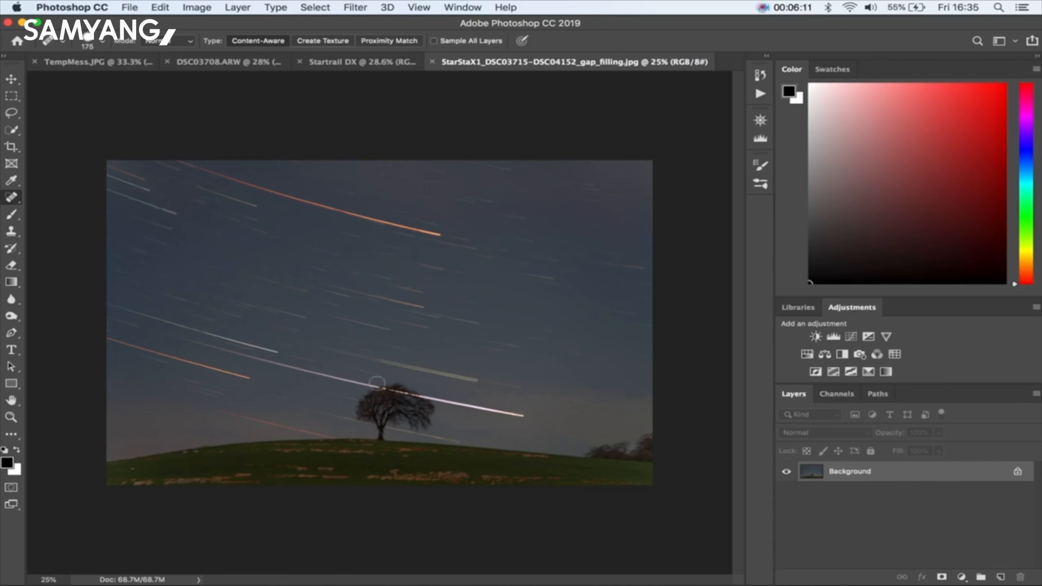
mouse_move(127, 263)
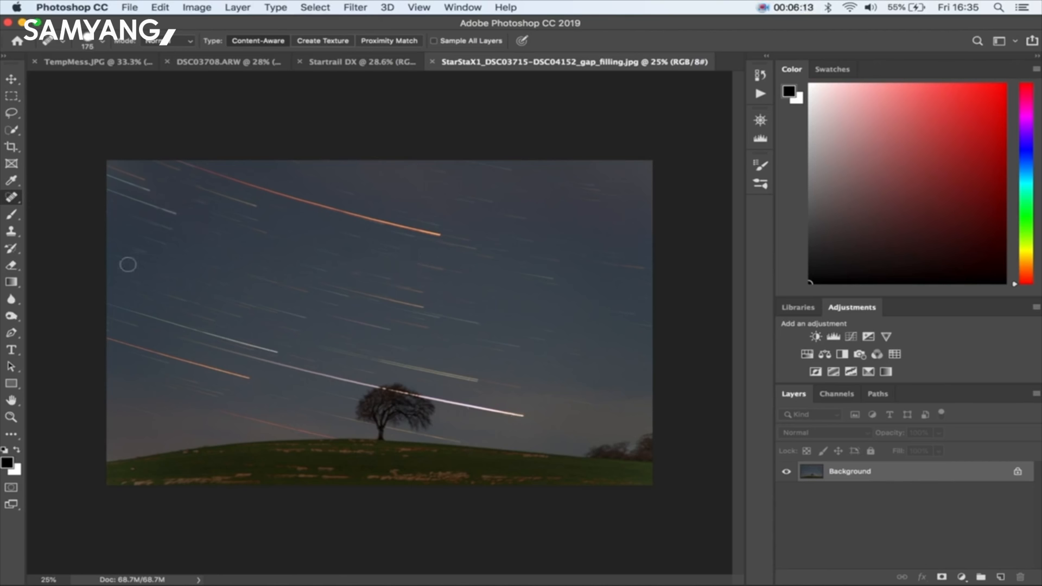
mouse_move(563, 389)
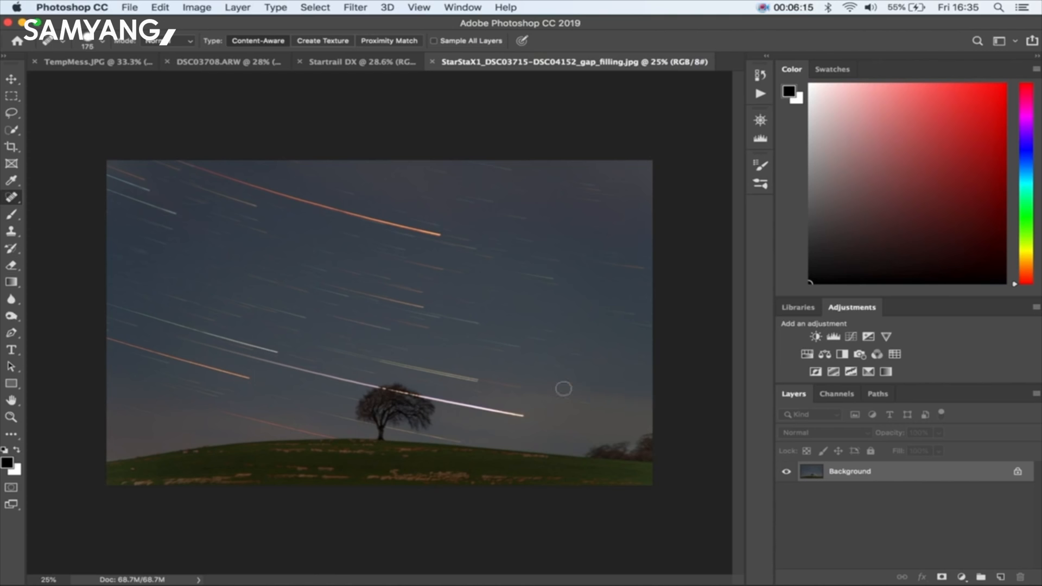
mouse_move(222, 420)
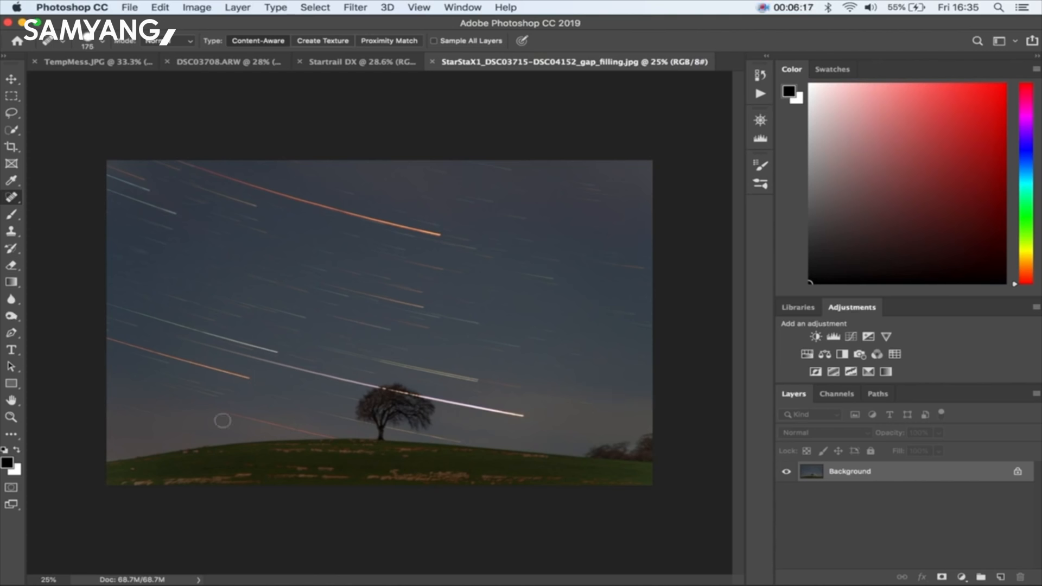
mouse_move(299, 411)
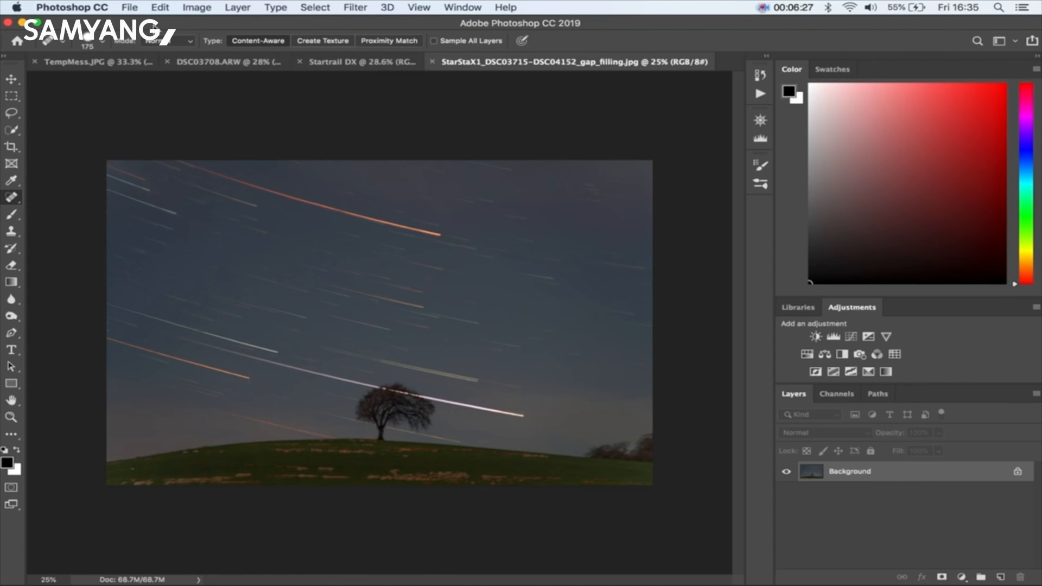
- Add the lone tree trails frames, from DSC03715, as source files in Load Files into Stack
click(129, 7)
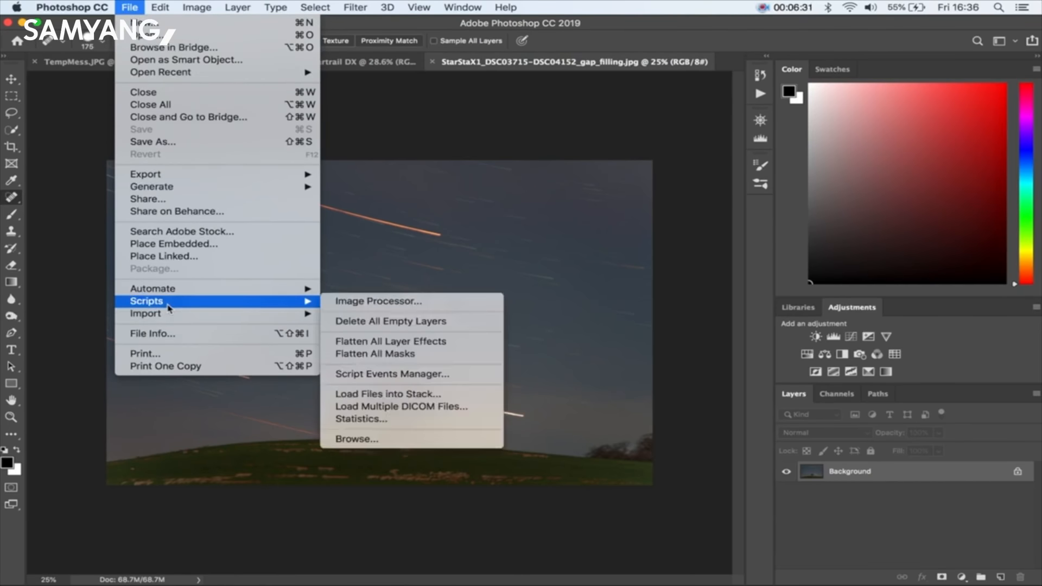
mouse_move(402, 388)
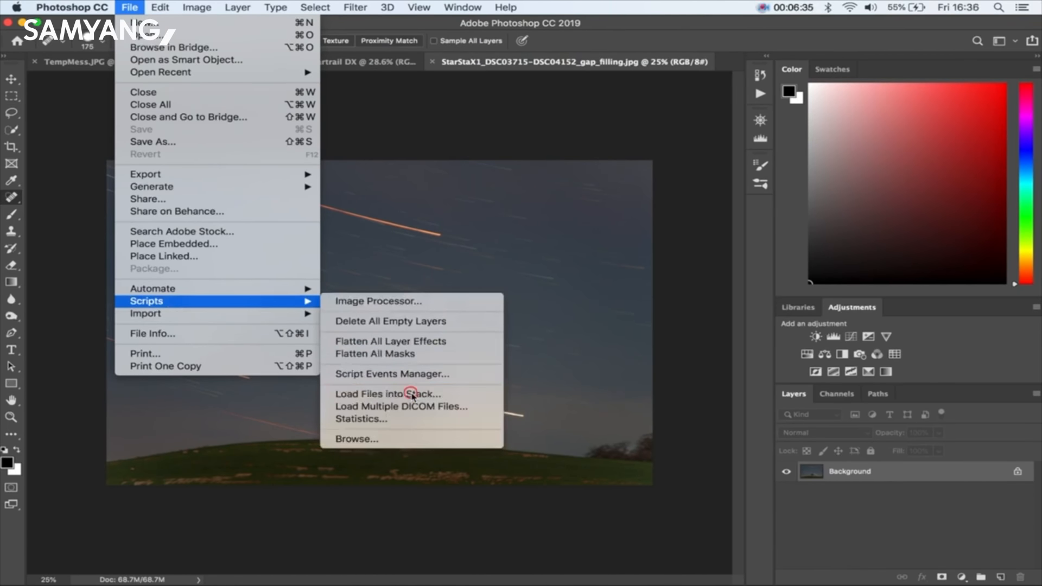
click(388, 394)
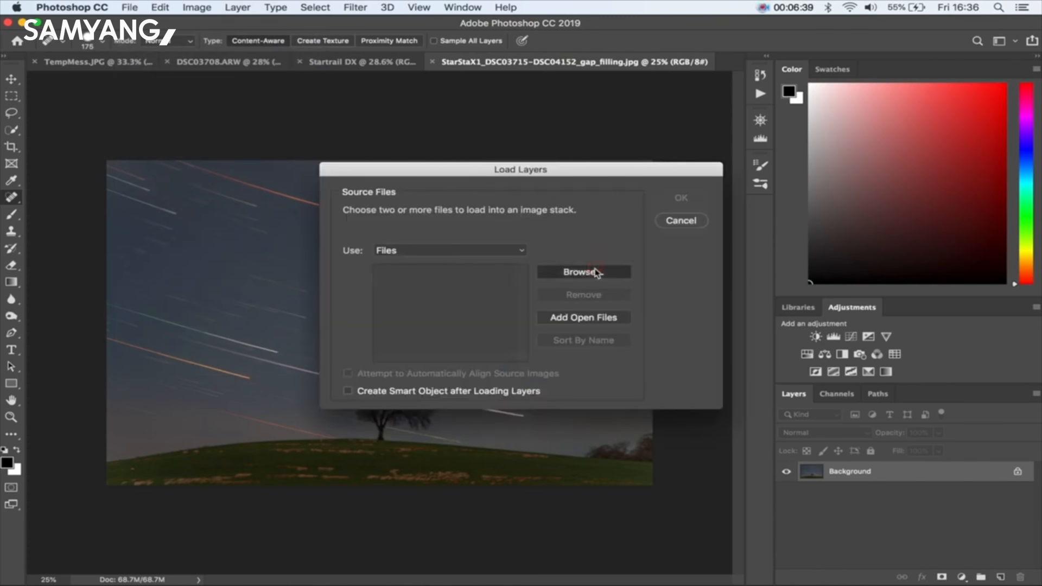
click(583, 272)
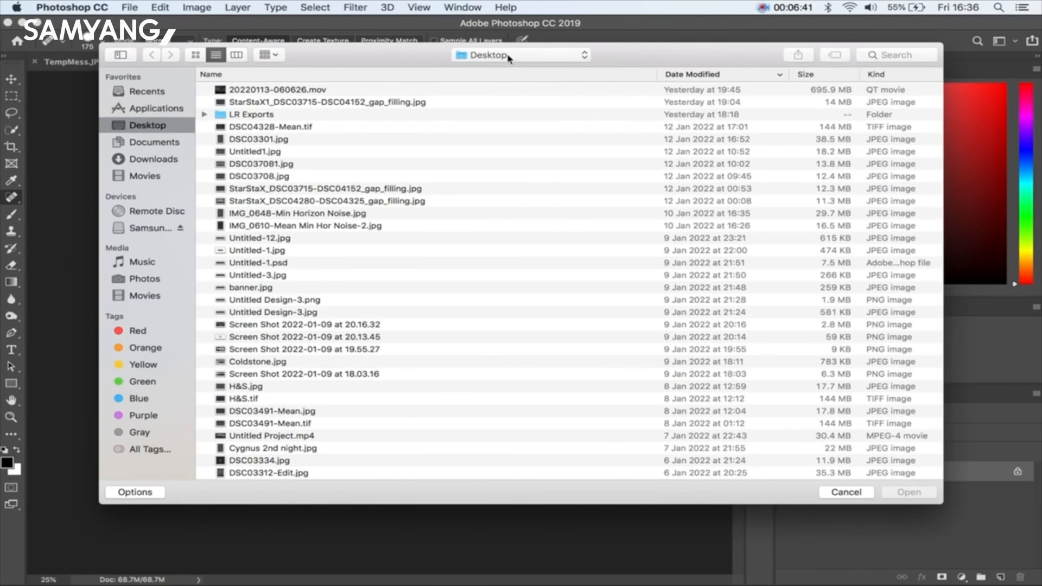
click(521, 54)
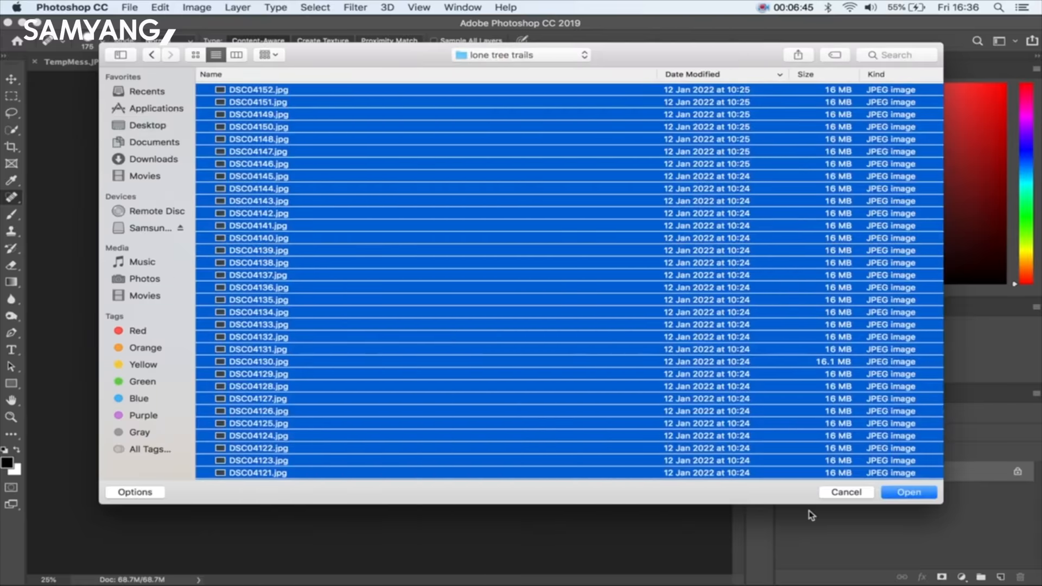
mouse_move(909, 493)
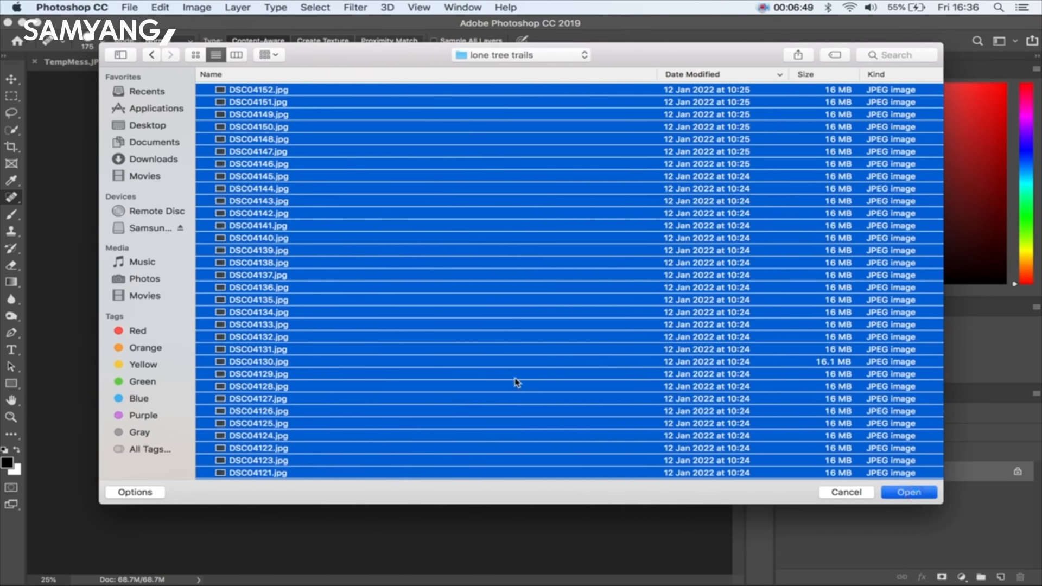
click(908, 491)
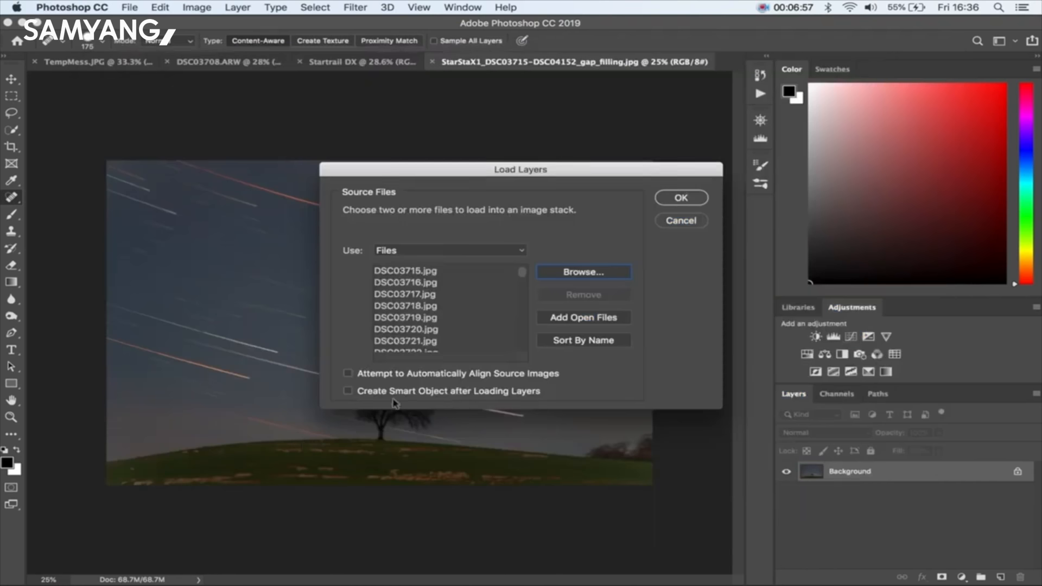
mouse_move(451, 378)
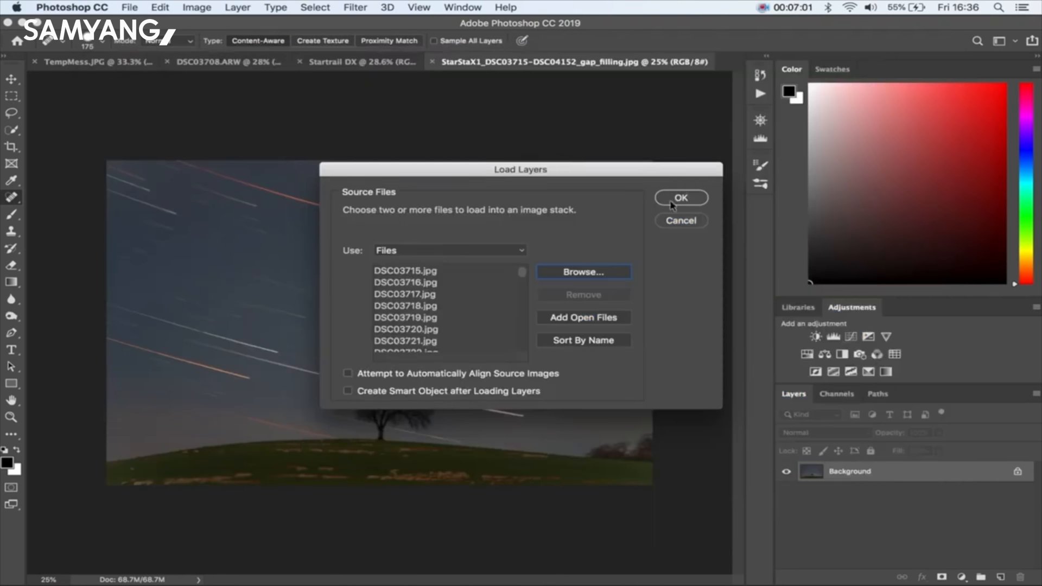
- Build the stacked Untitled1 trail image, then compare it with the StarStaX result
click(681, 198)
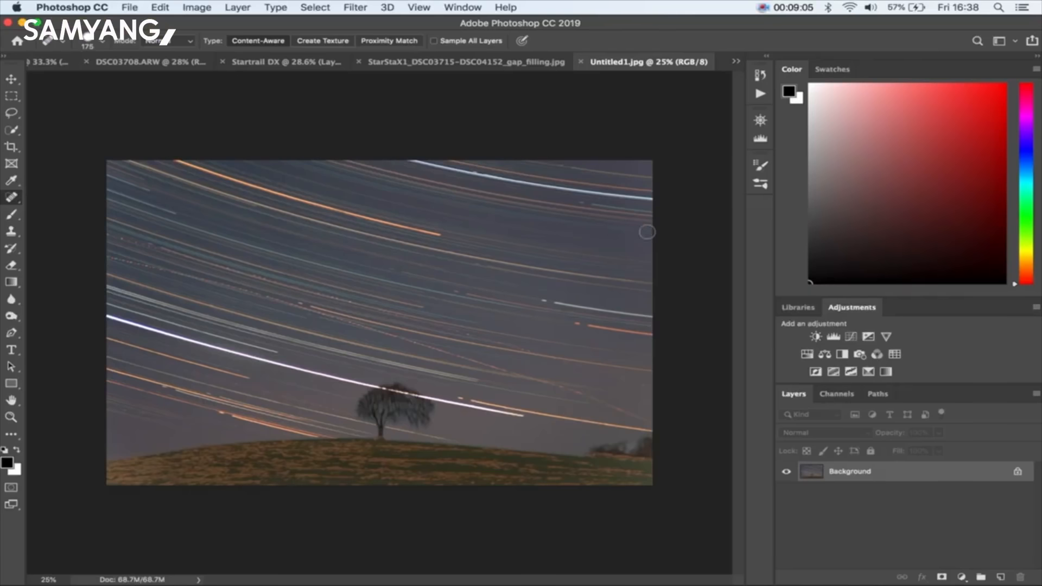
mouse_move(909, 440)
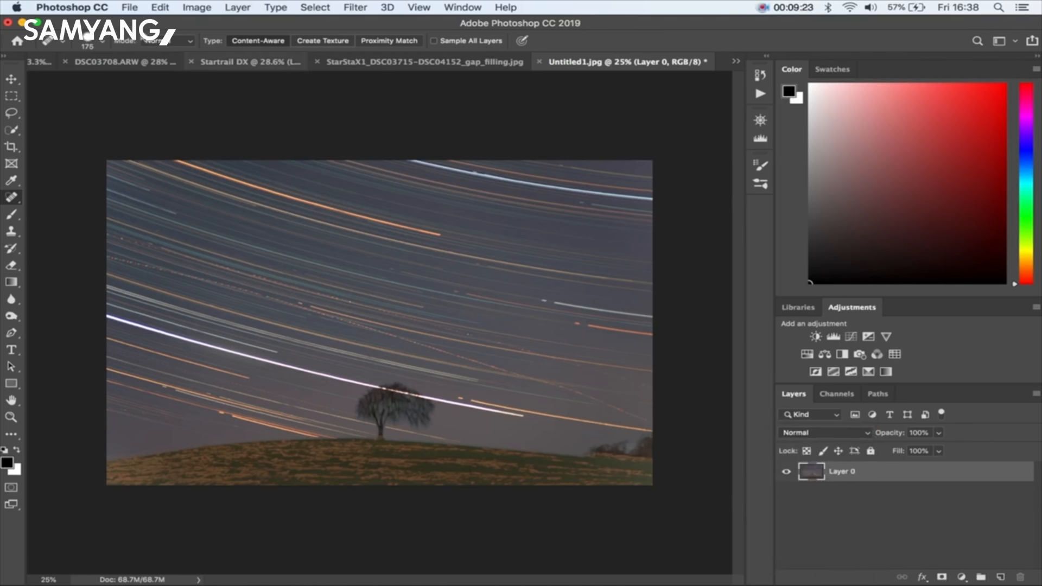
mouse_move(288, 471)
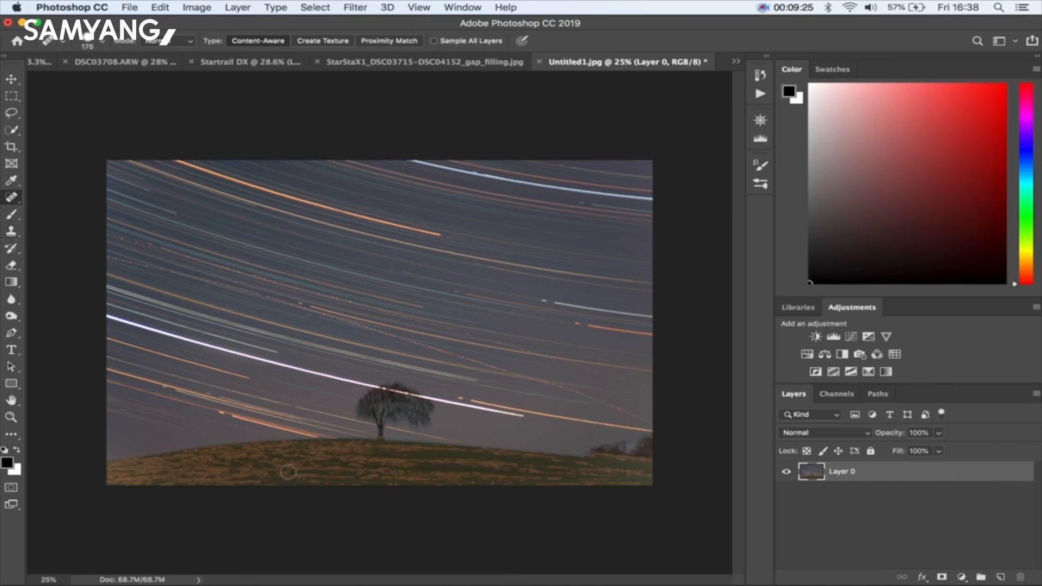
mouse_move(419, 62)
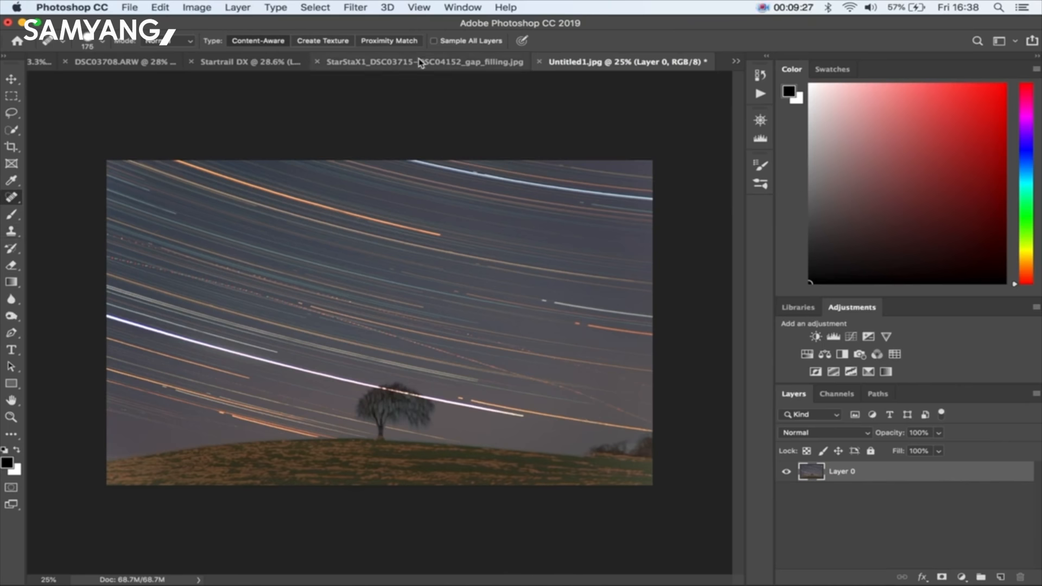
click(418, 62)
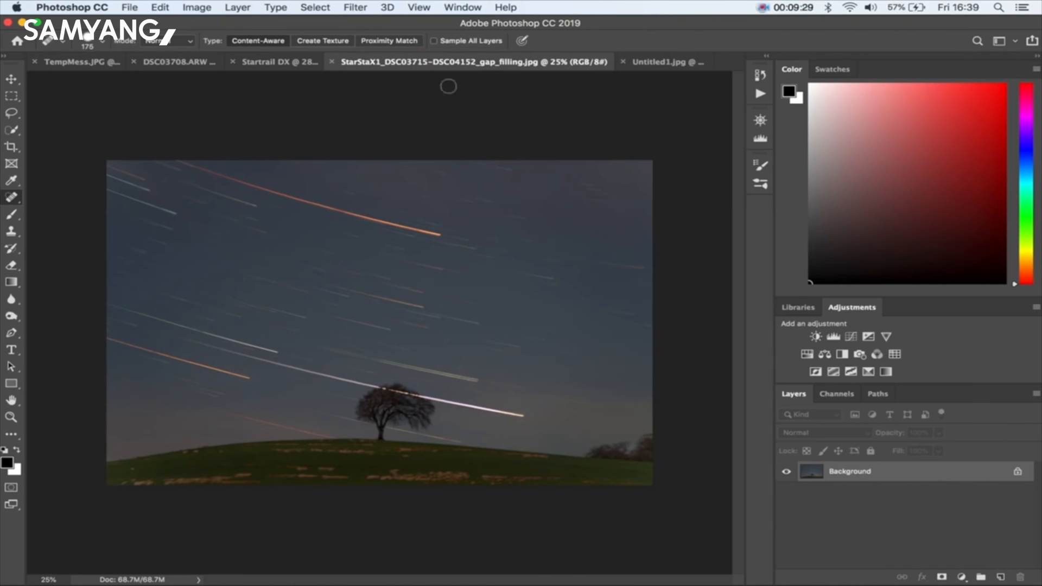
click(660, 61)
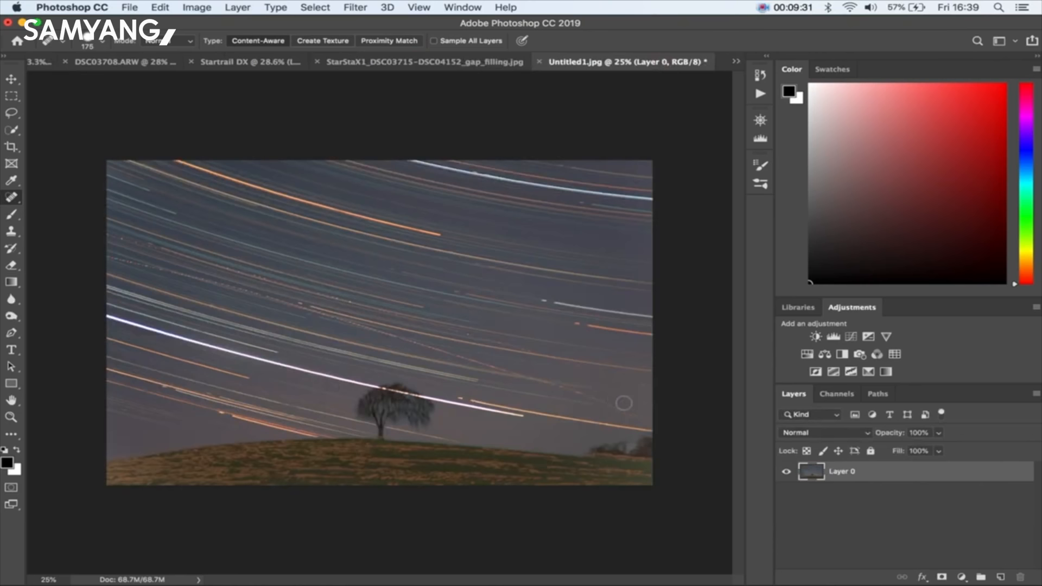
mouse_move(128, 255)
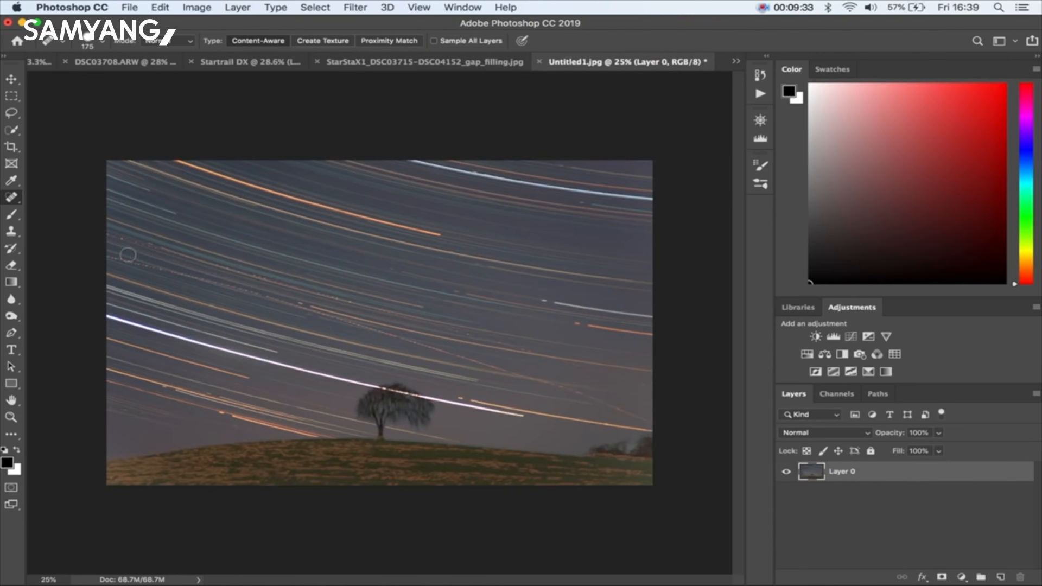
mouse_move(647, 421)
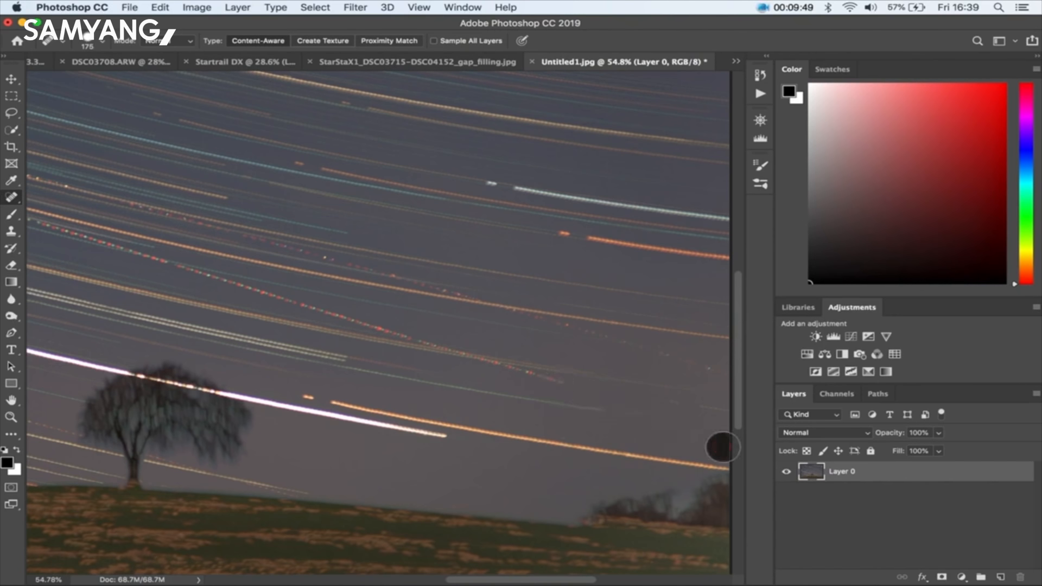
mouse_move(607, 410)
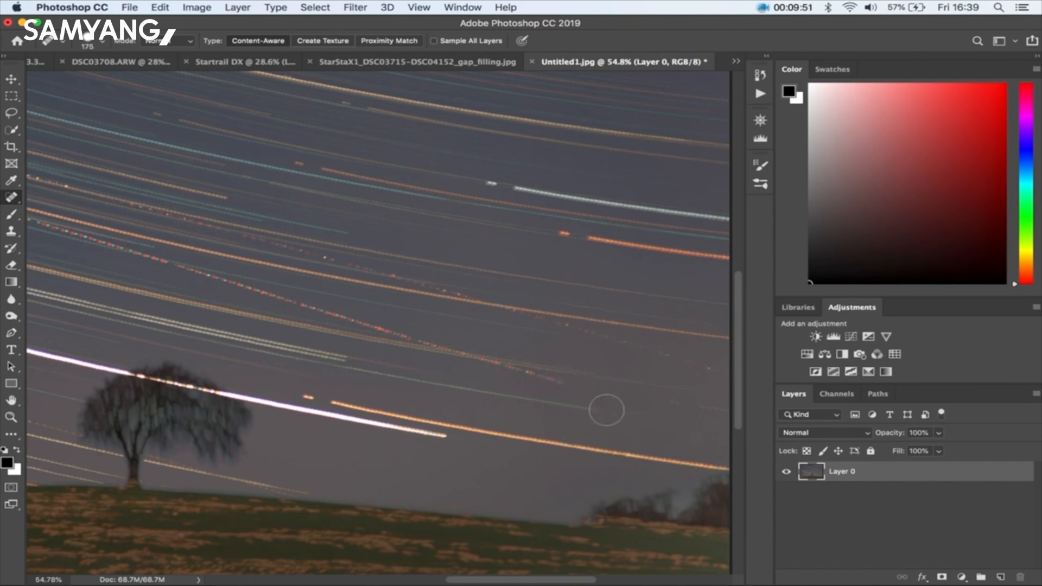
mouse_move(377, 315)
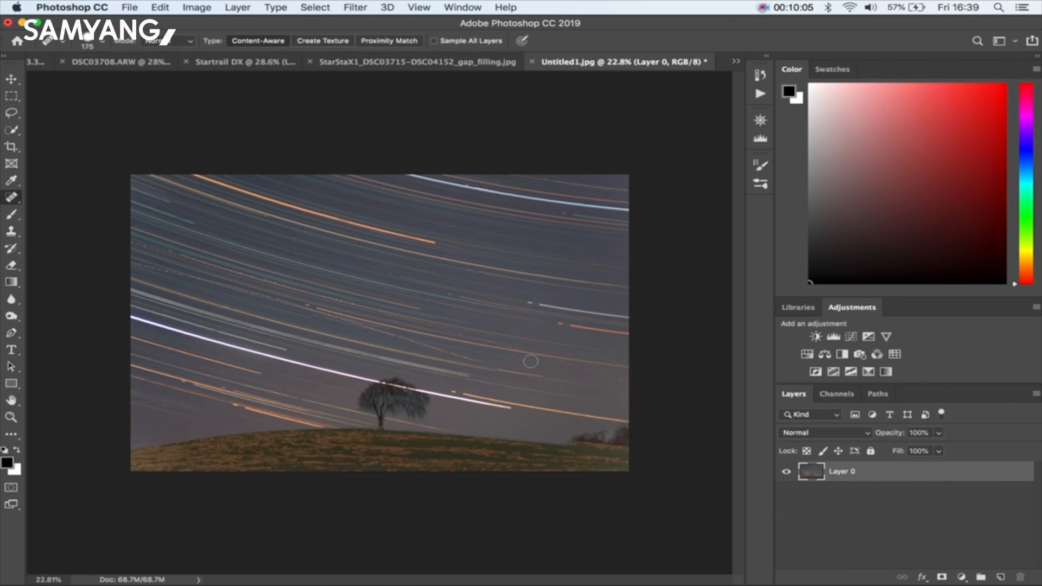
- Open Astro Panel's Startrail options and turn on Rotation Direction
text(astro)
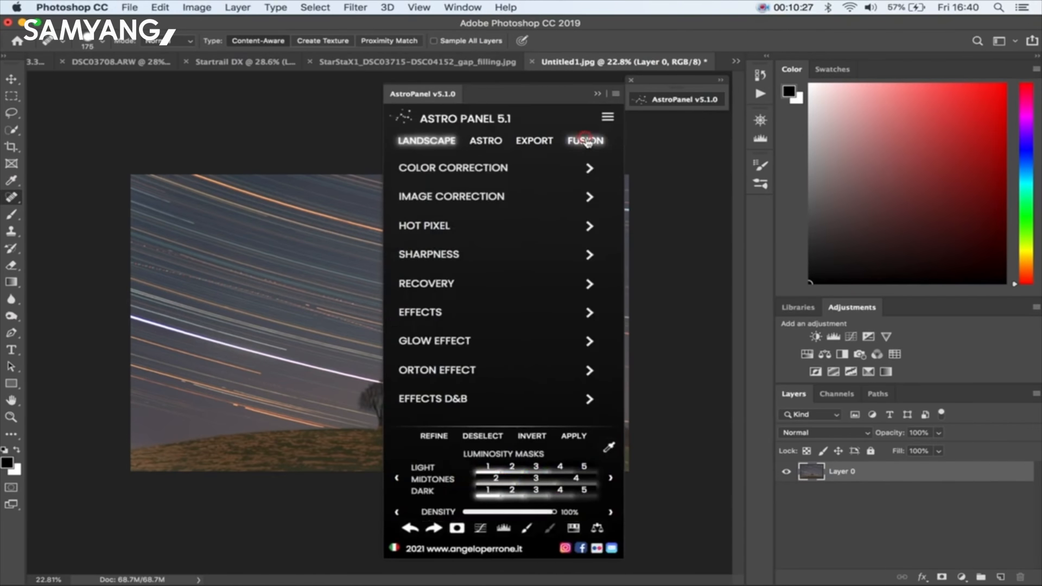
click(585, 140)
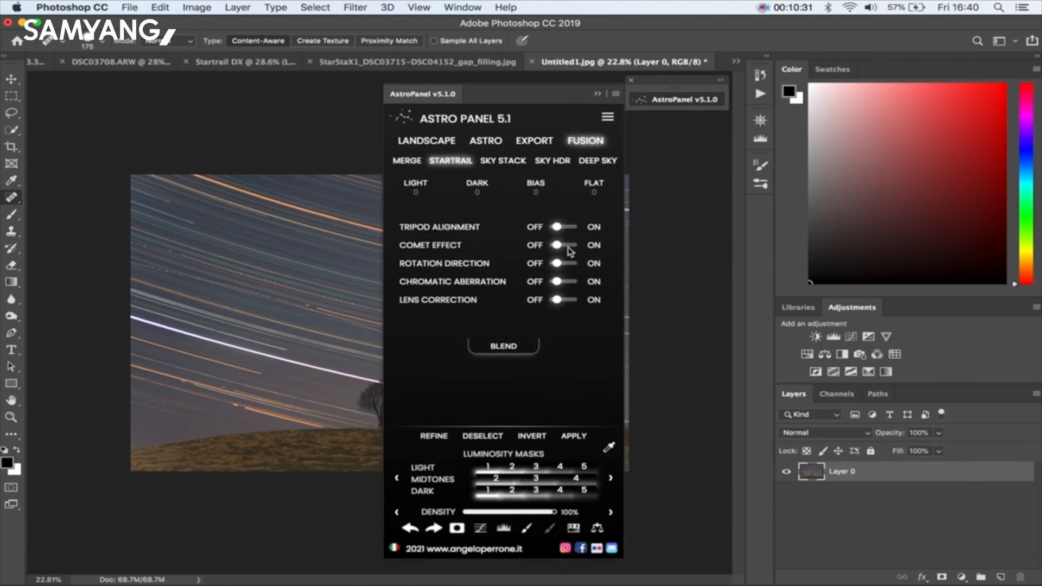
click(562, 245)
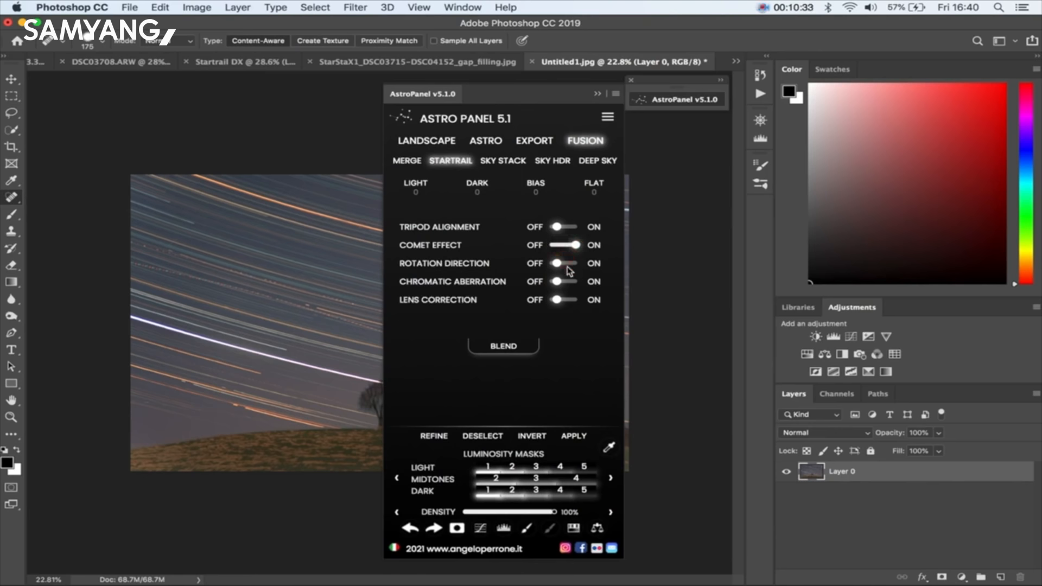
- Load all 438 lone tree trails JPEGs as lights and view the Startrail DX result
click(568, 263)
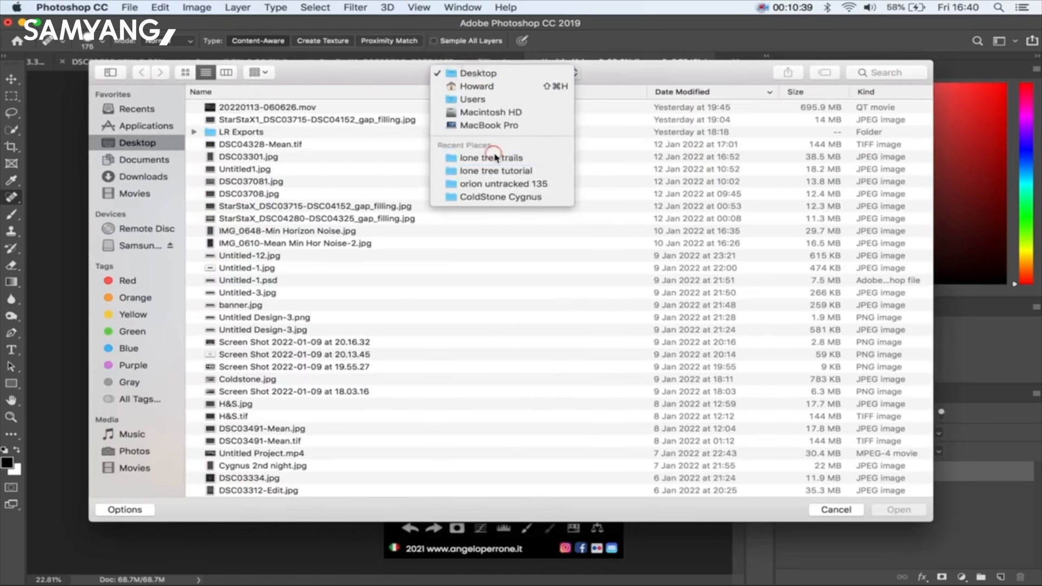
click(491, 157)
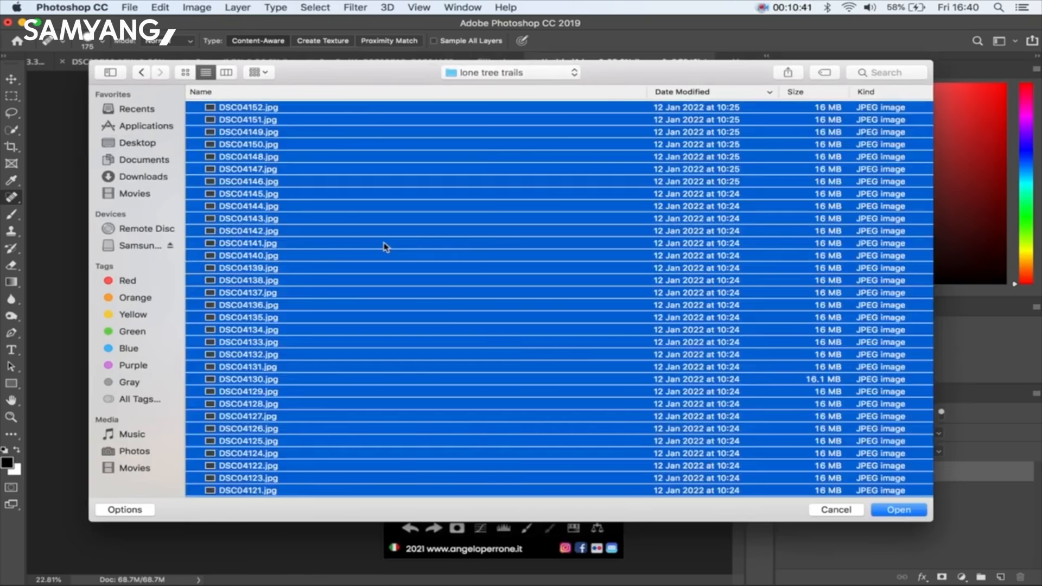
click(899, 510)
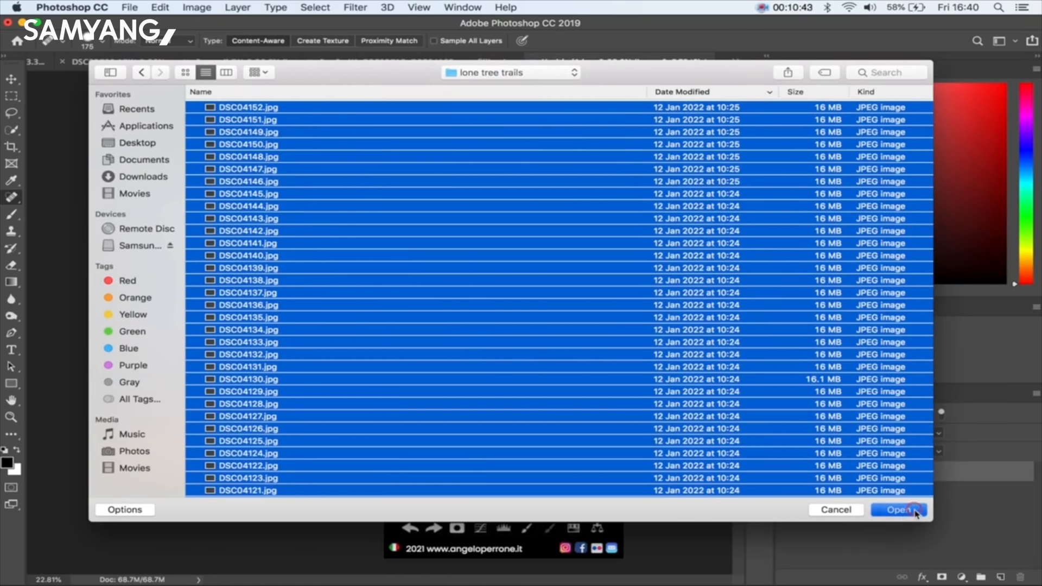
click(898, 510)
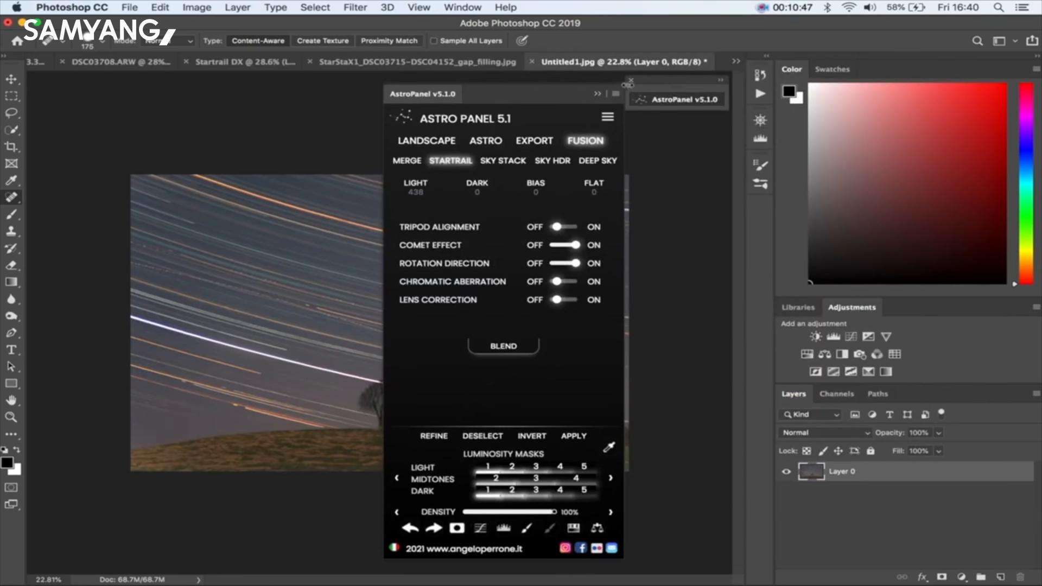
click(630, 81)
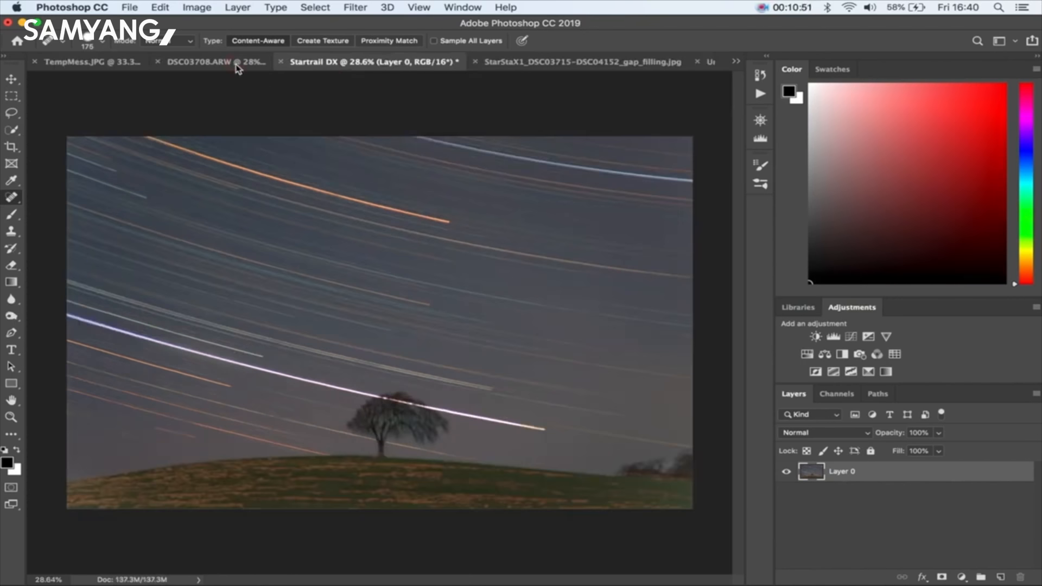
mouse_move(229, 272)
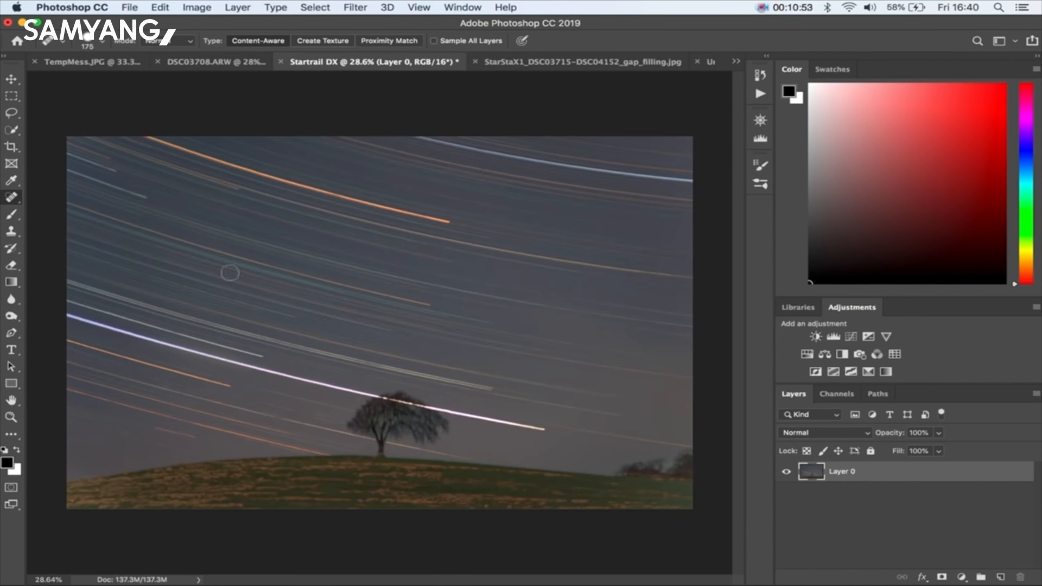
mouse_move(634, 61)
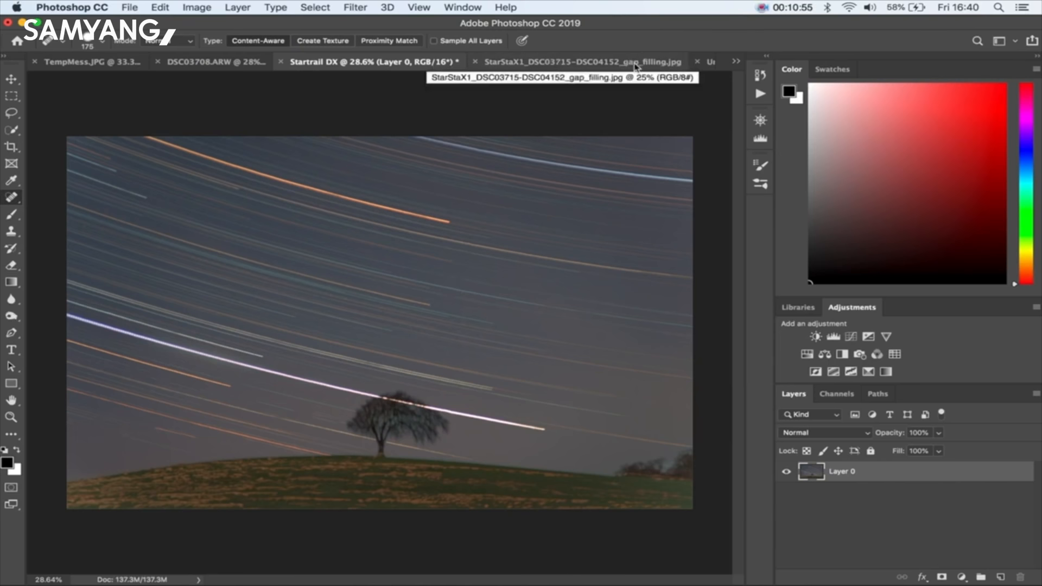
mouse_move(477, 63)
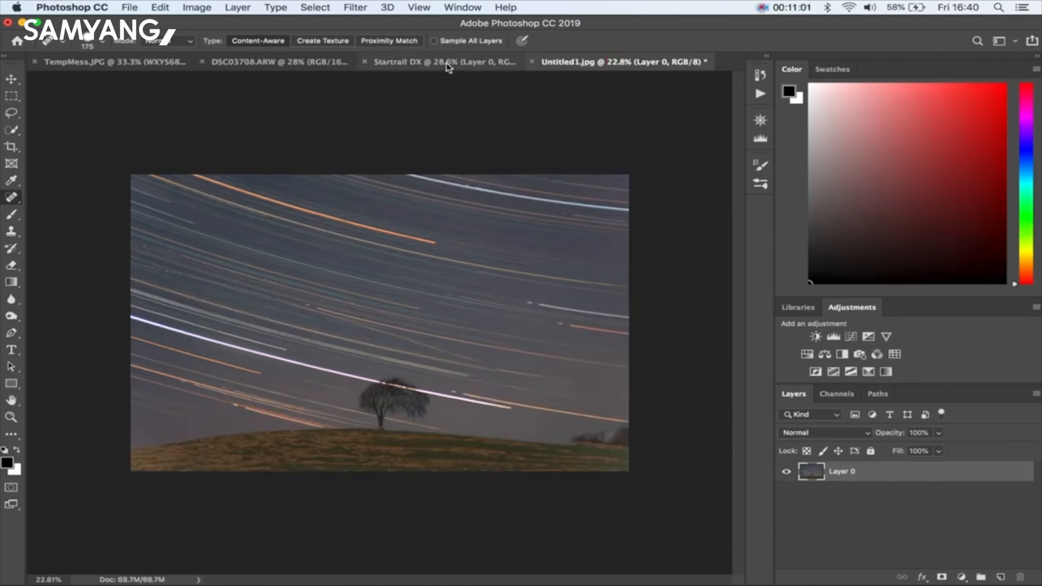
click(426, 62)
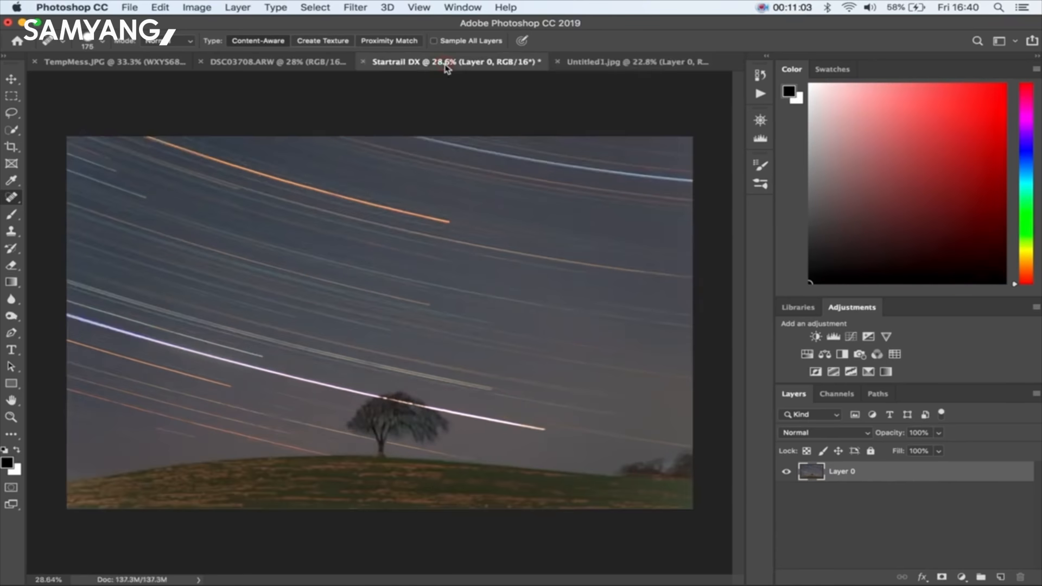
click(622, 62)
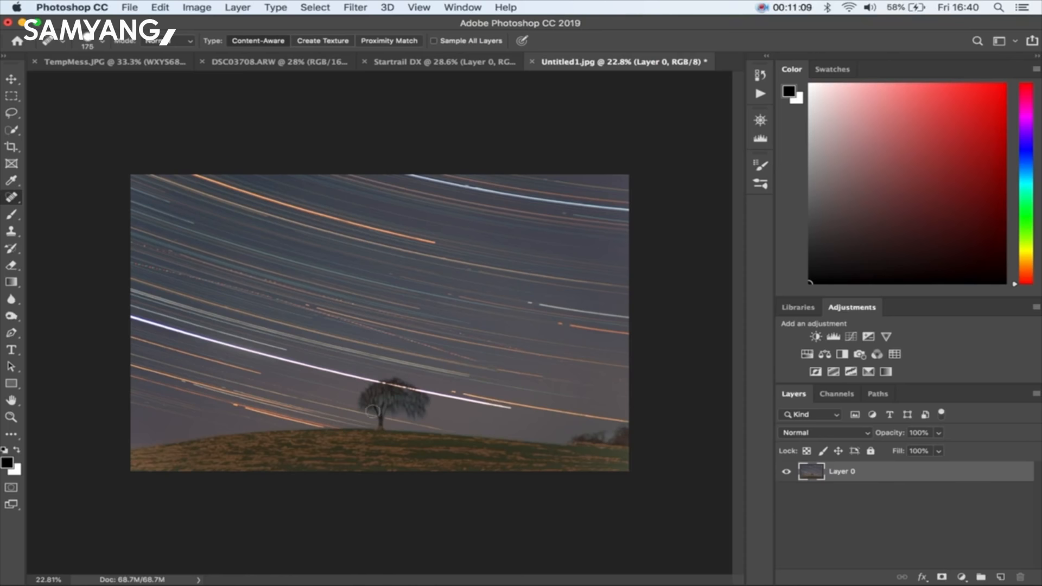
click(436, 61)
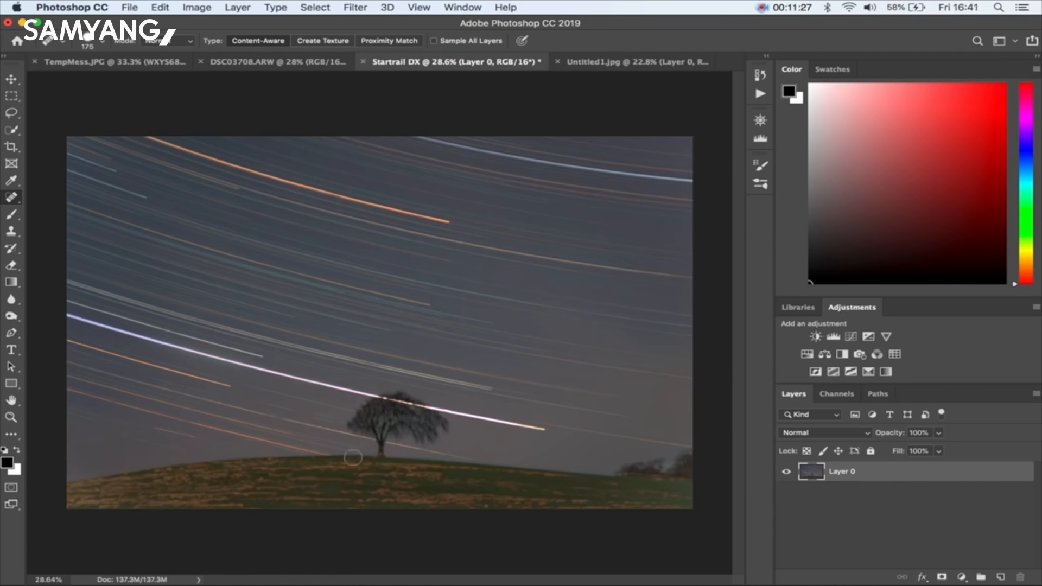
mouse_move(387, 424)
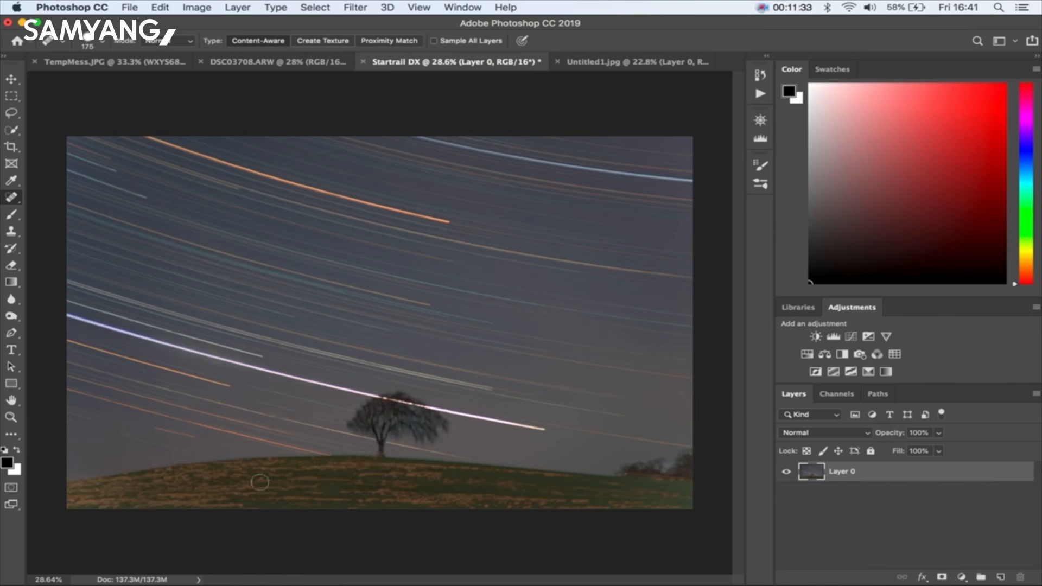
mouse_move(453, 521)
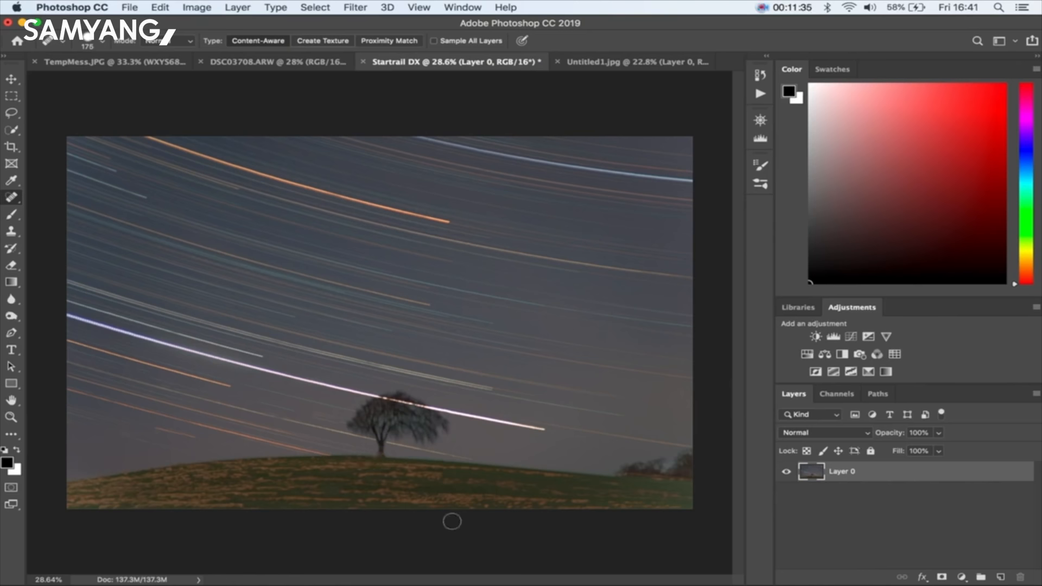
mouse_move(439, 514)
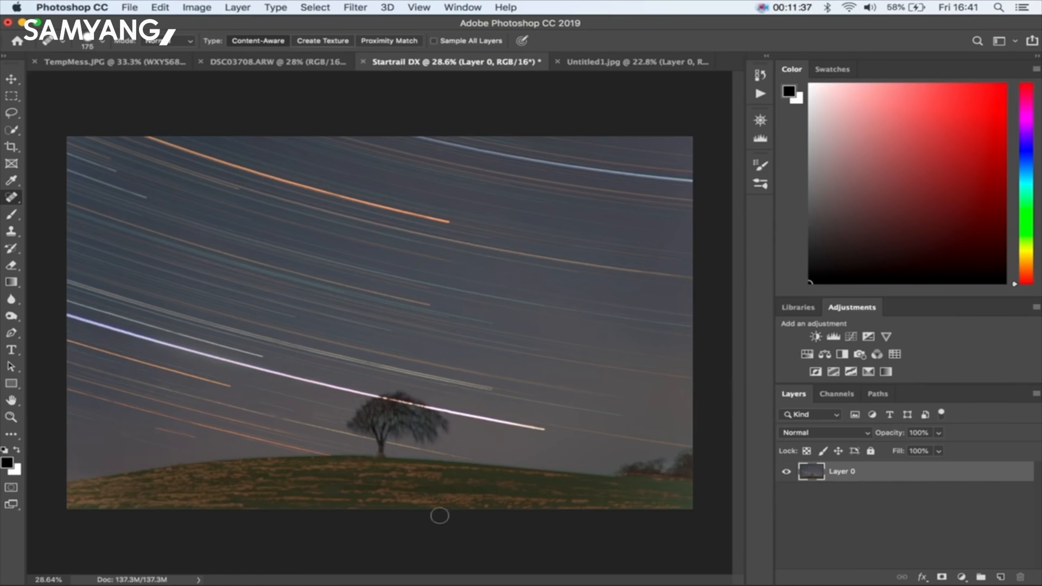
click(190, 576)
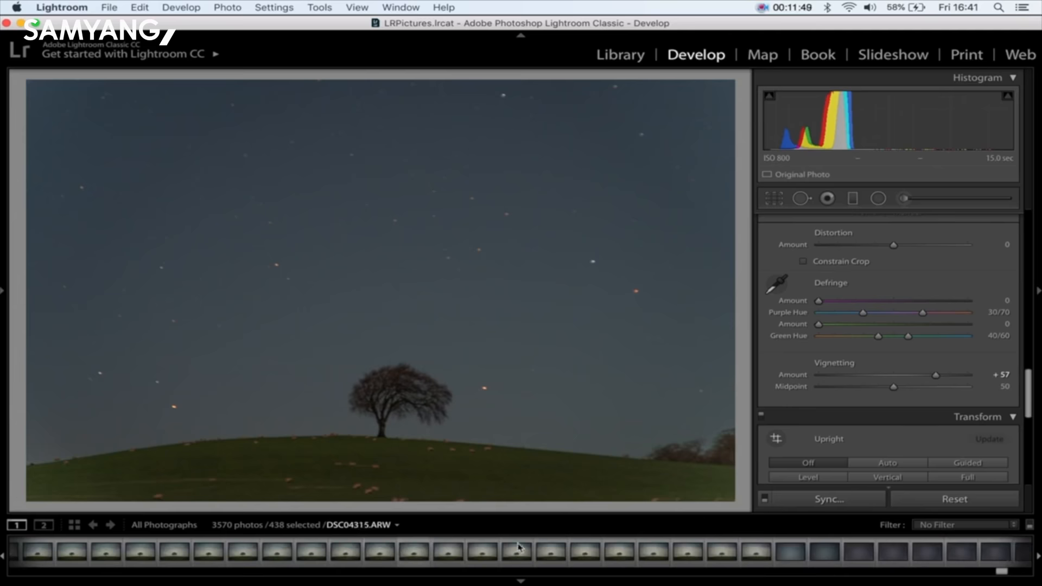
- Browse neighbouring bright twilight frames of the lone tree, such as DSC04317, in the filmstrip
click(755, 551)
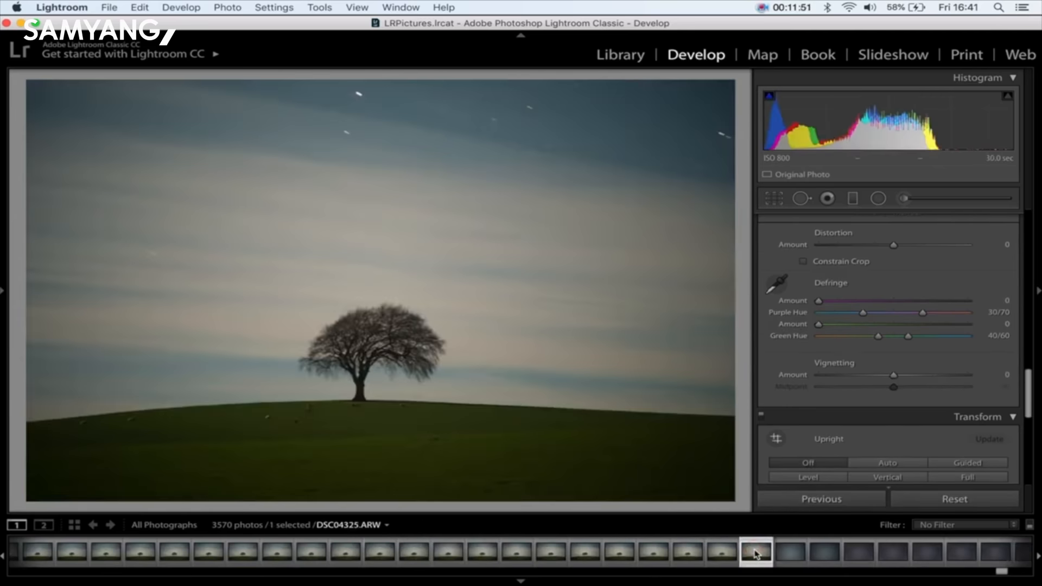
click(720, 550)
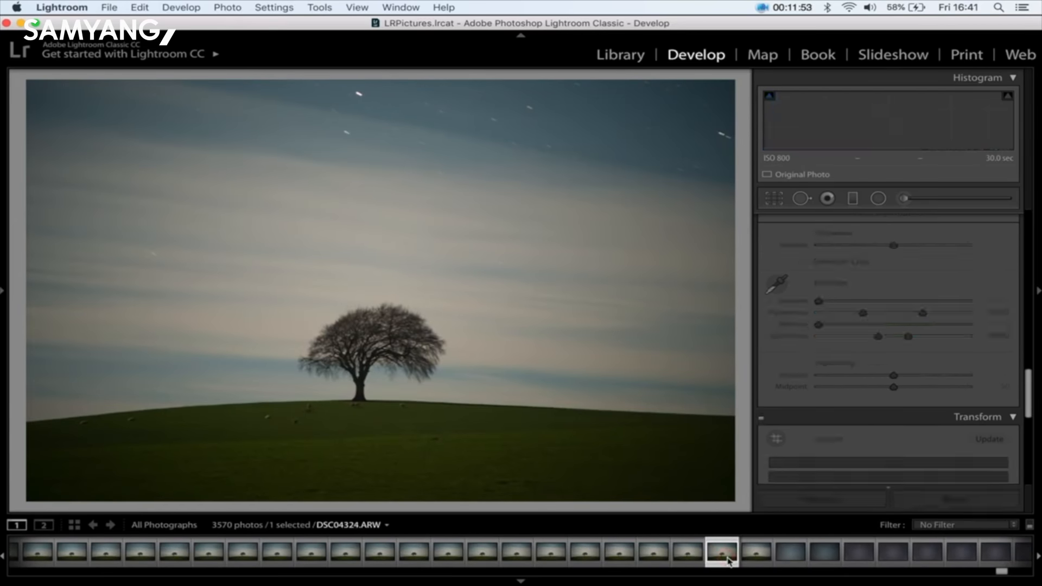
click(721, 551)
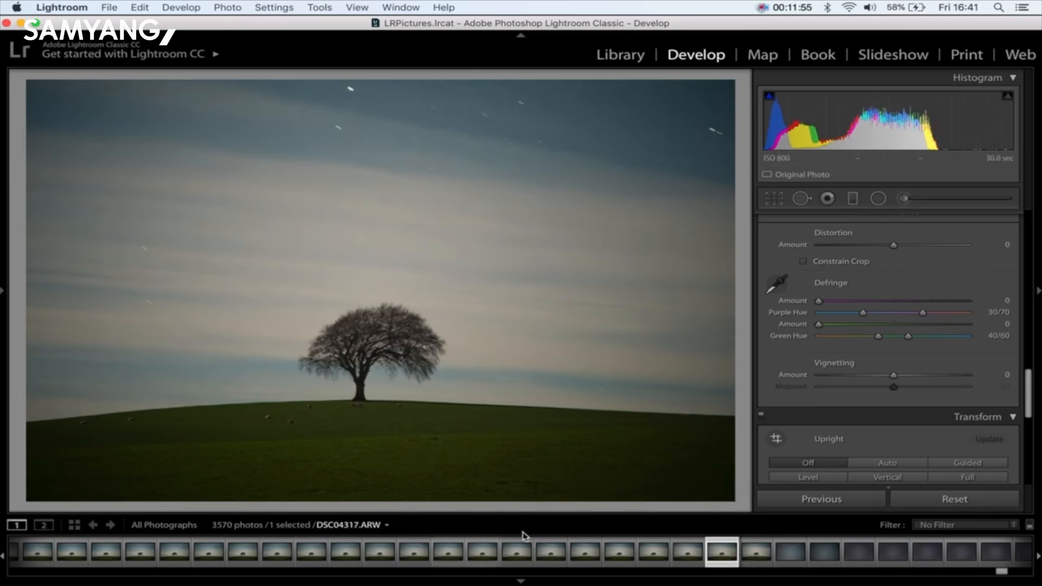
mouse_move(661, 320)
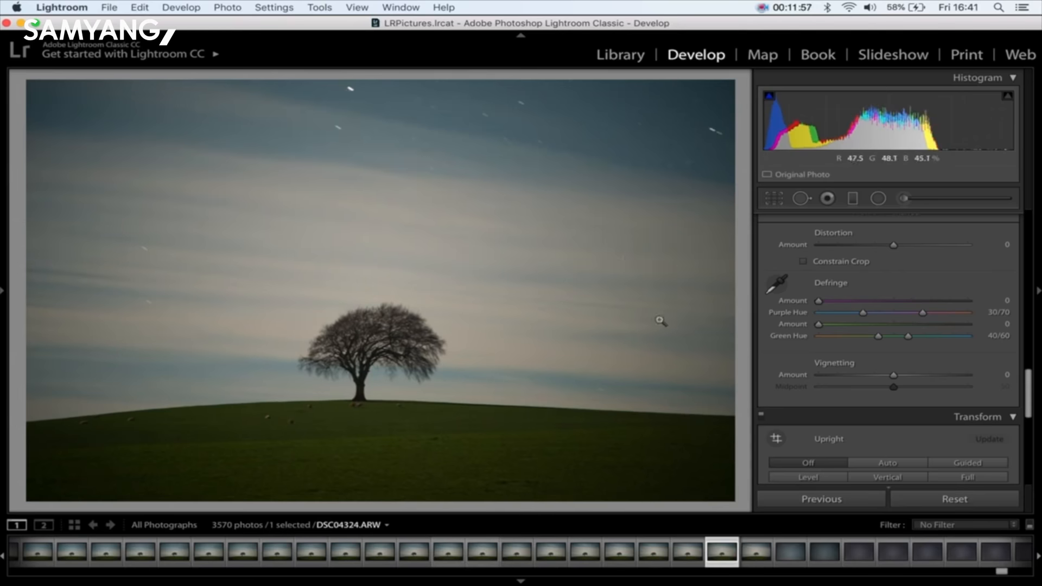
mouse_move(584, 373)
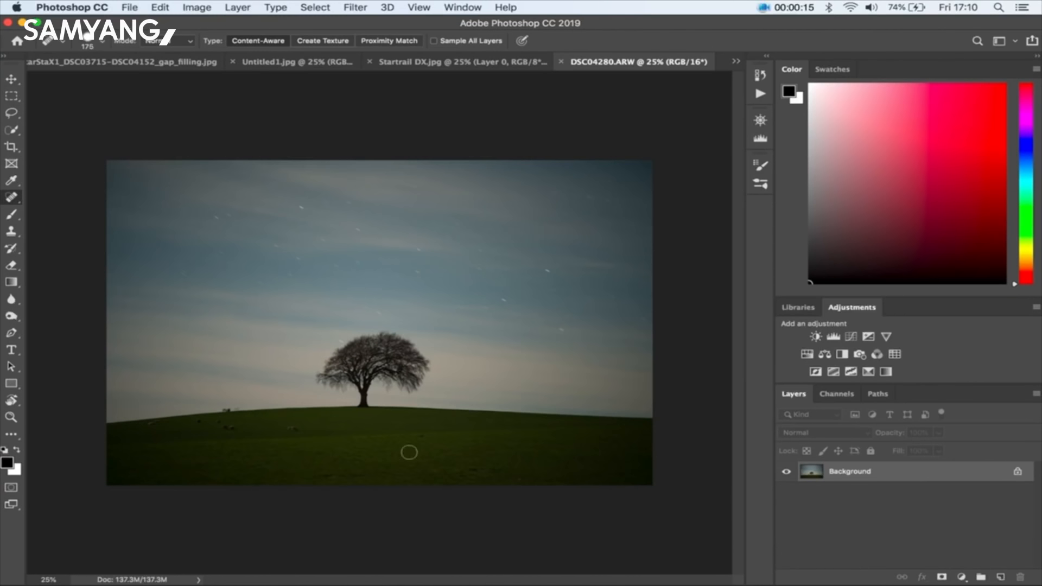
- Apply Camera Raw Shadows +52 and Post Crop Vignetting +5 to DSC04280
click(506, 7)
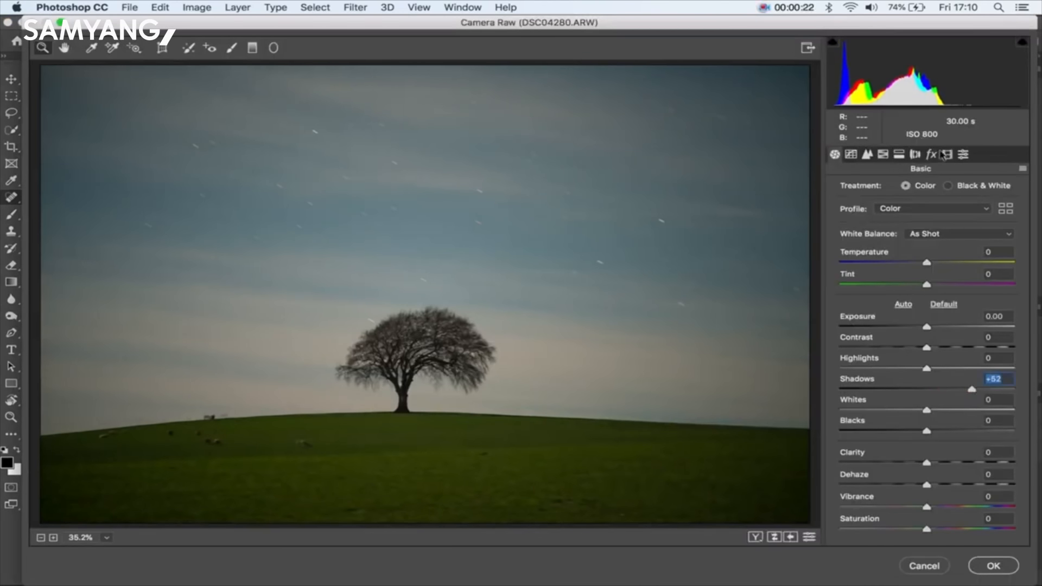
click(932, 154)
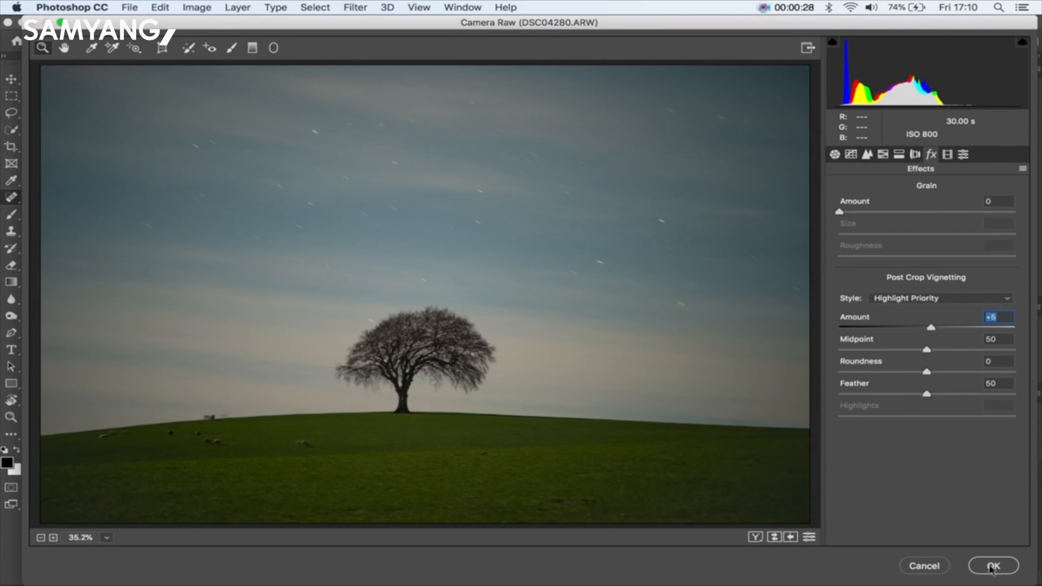
click(993, 565)
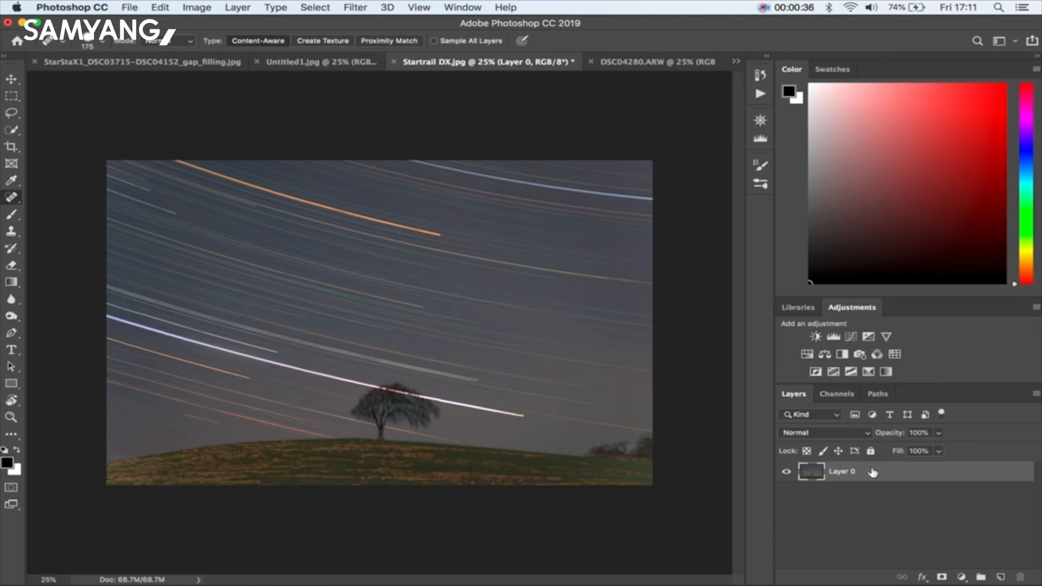
- Switch back to the DSC04280 foreground tree photo tab
click(640, 62)
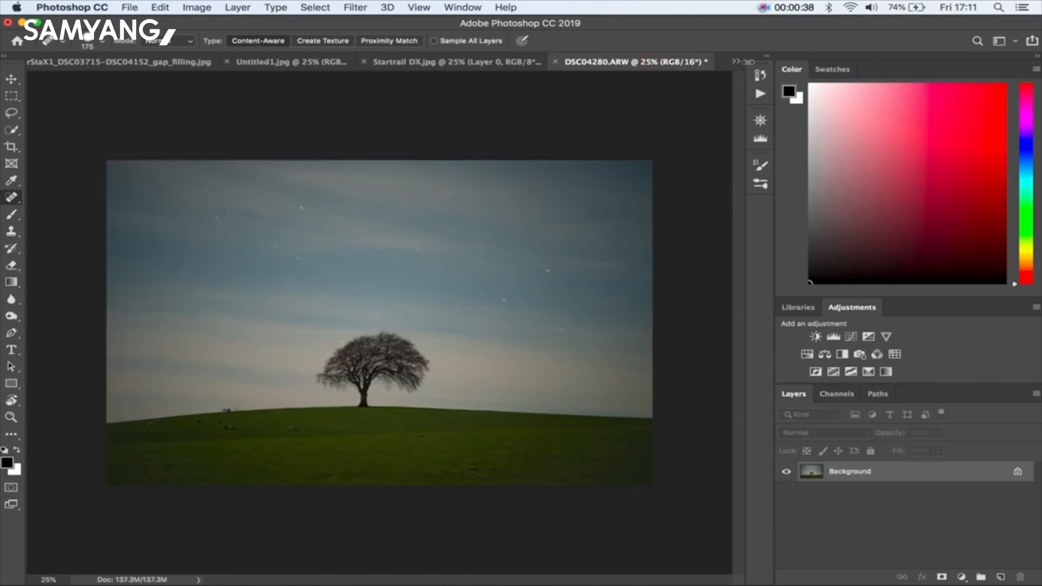
mouse_move(834, 516)
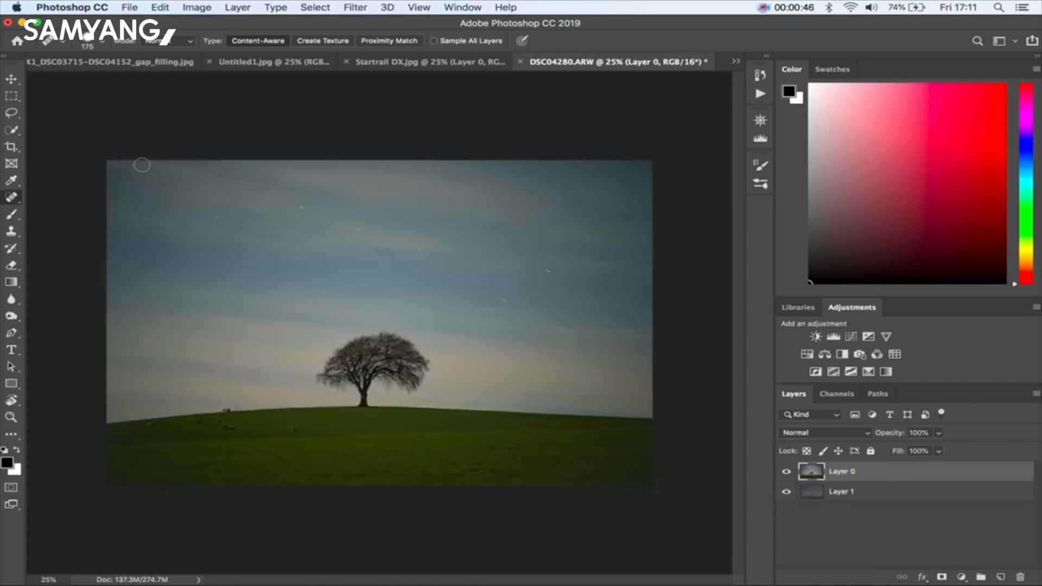
mouse_move(420, 248)
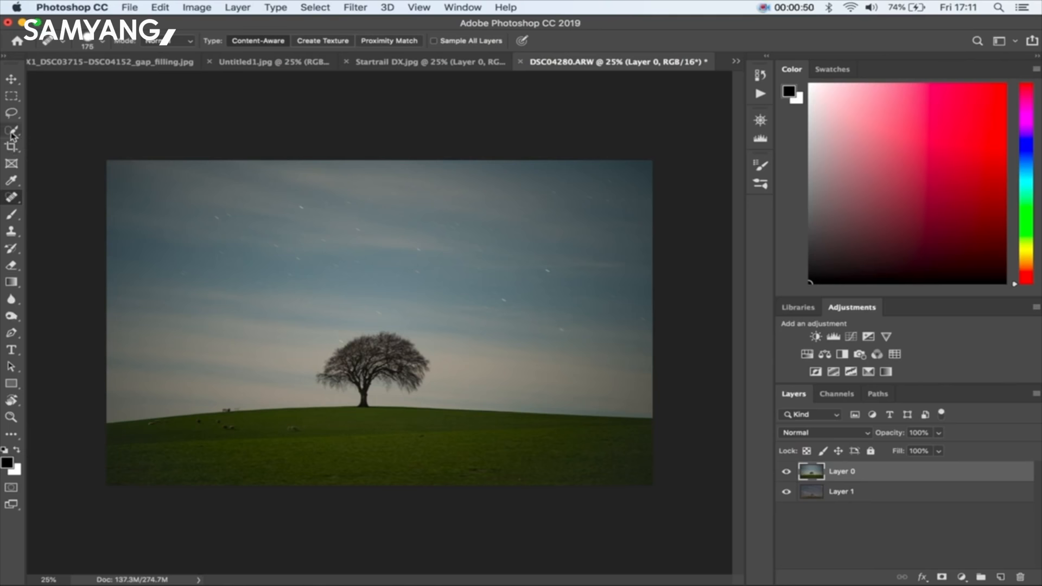
- Refine edges (Smooth 1, Feather 1px, Contrast 1%, Shift Edge +1%), invert, decontaminate, output masked layer
click(12, 130)
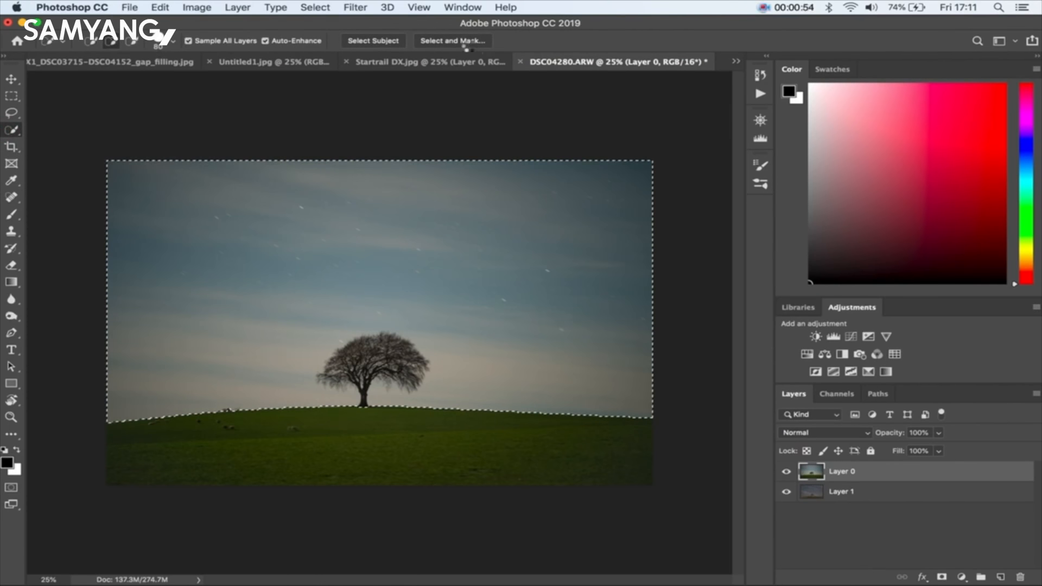
click(452, 41)
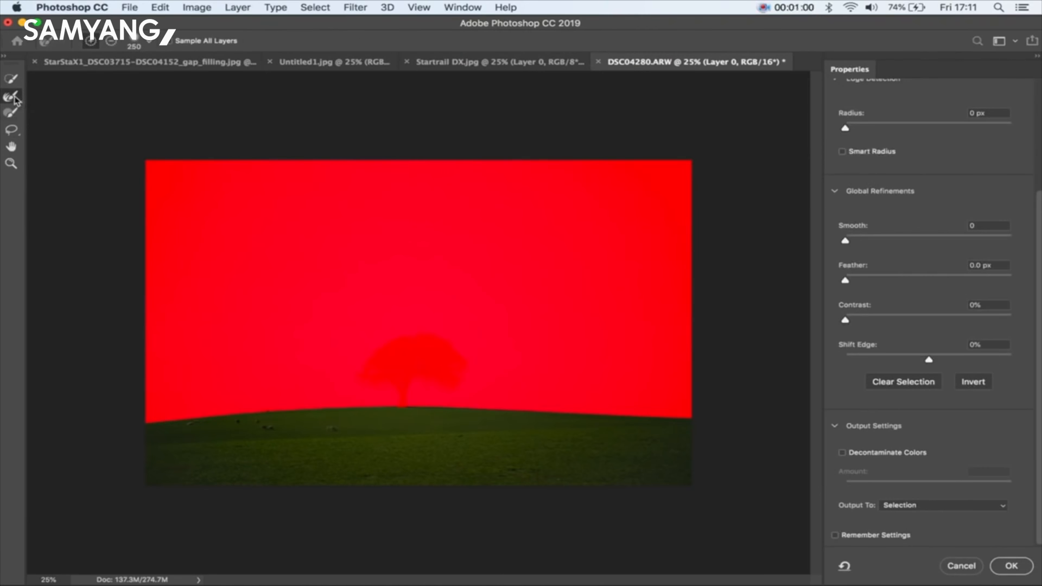
mouse_move(12, 99)
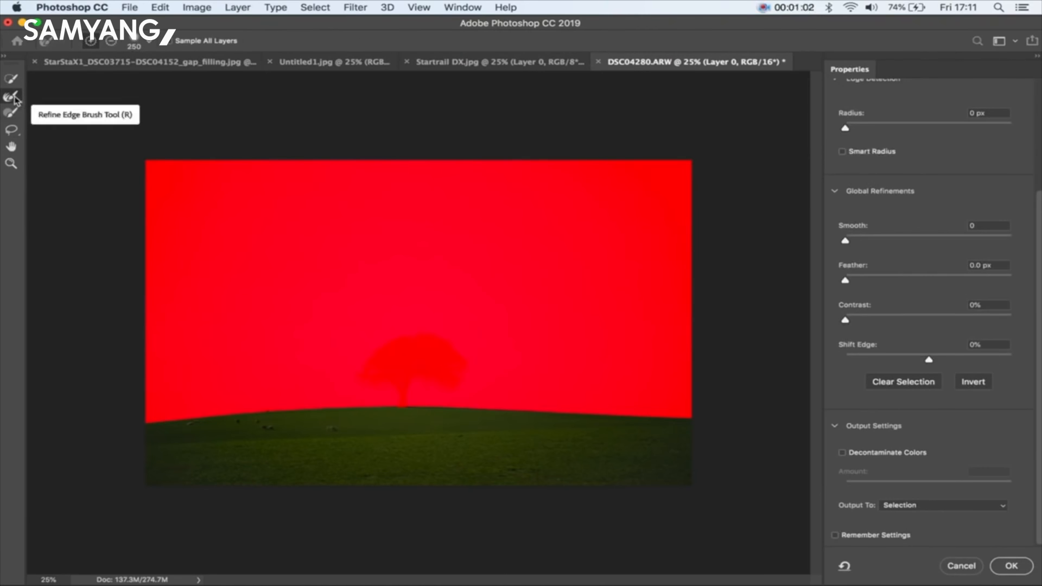
mouse_move(691, 420)
text(1)
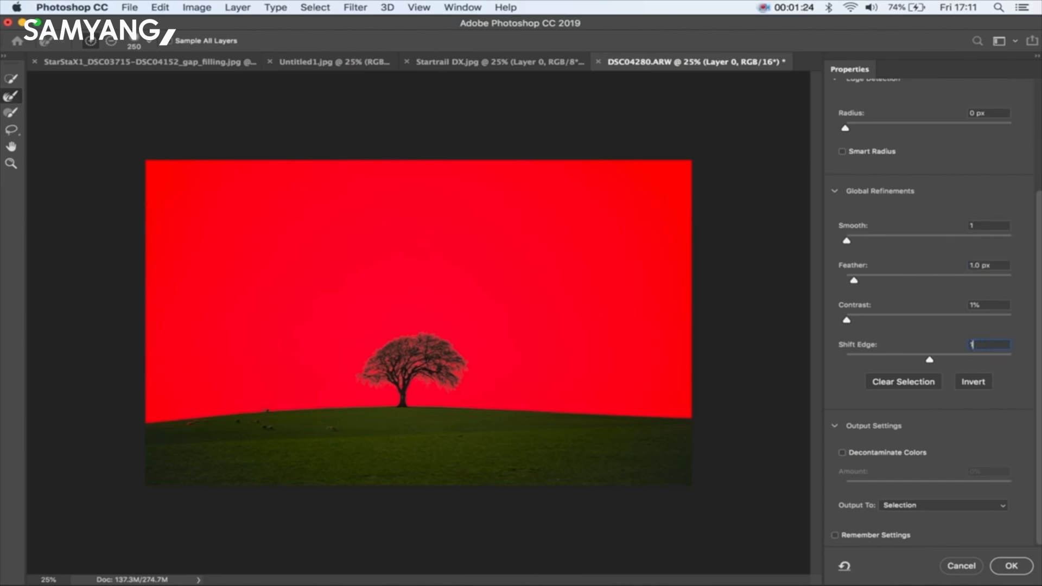
click(972, 382)
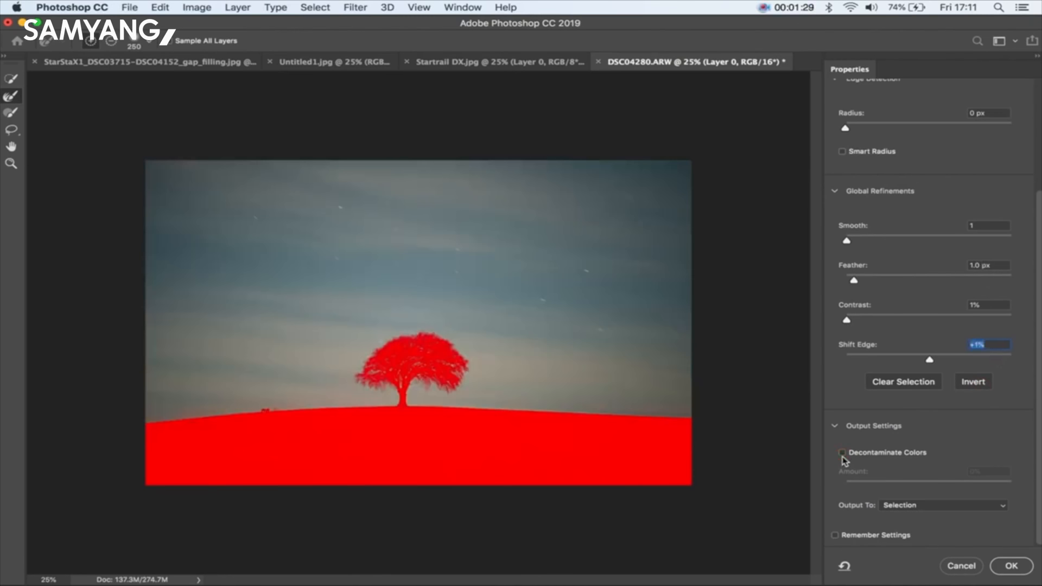
click(842, 452)
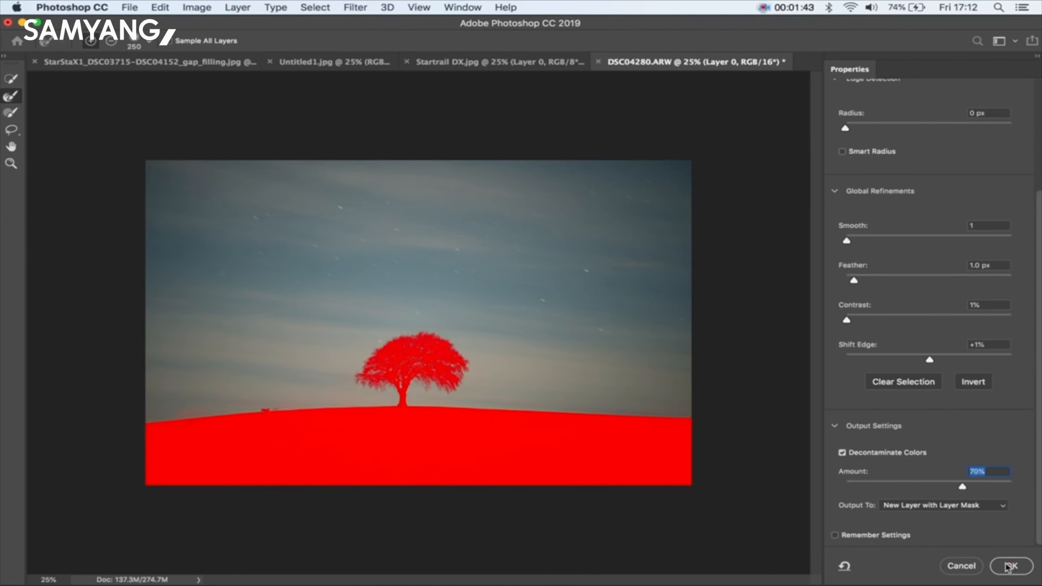
click(1010, 566)
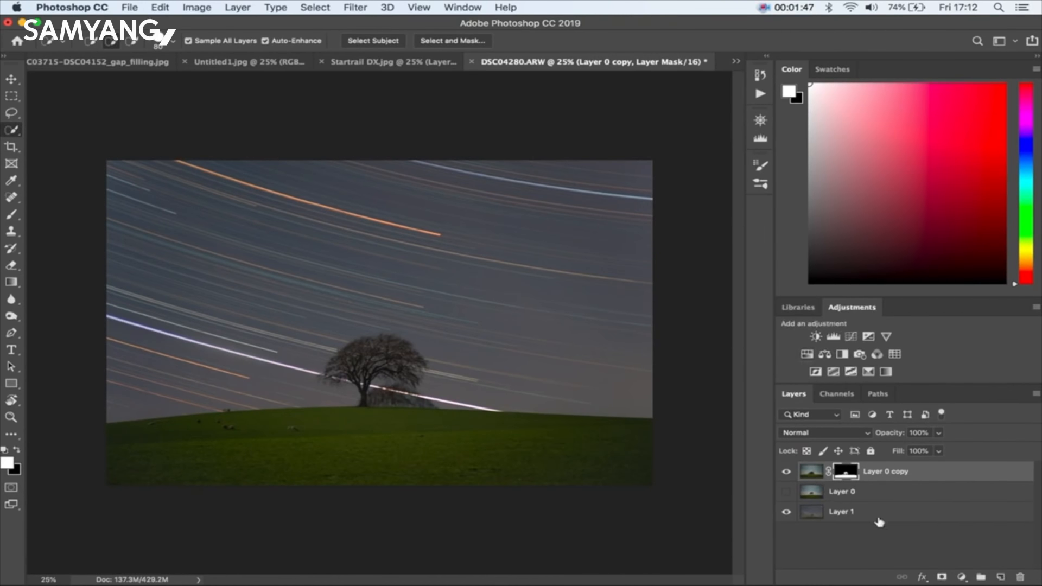
- Select Layer 1 and flatten the image into a single Background layer
click(841, 512)
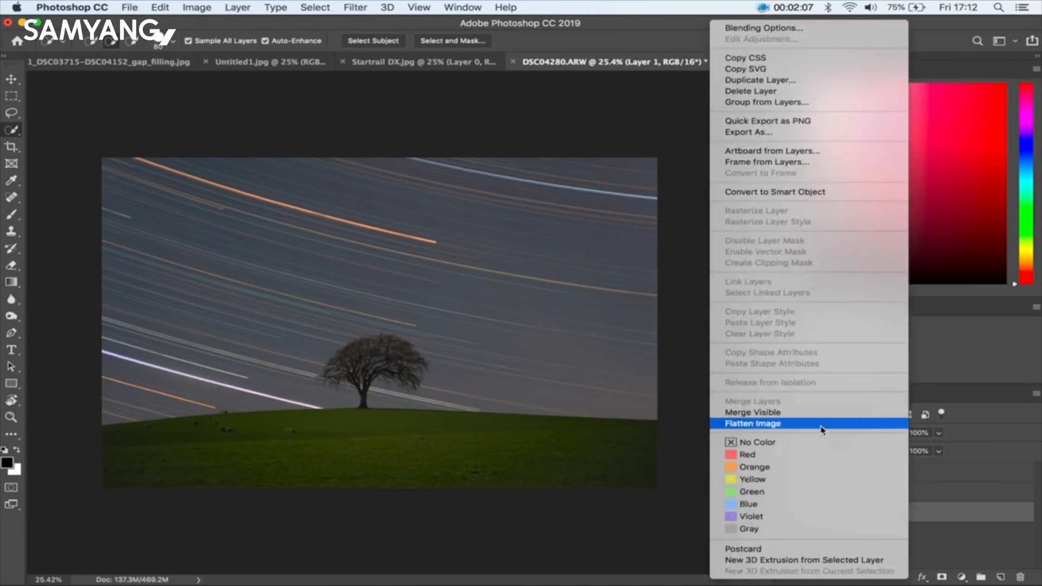
click(752, 423)
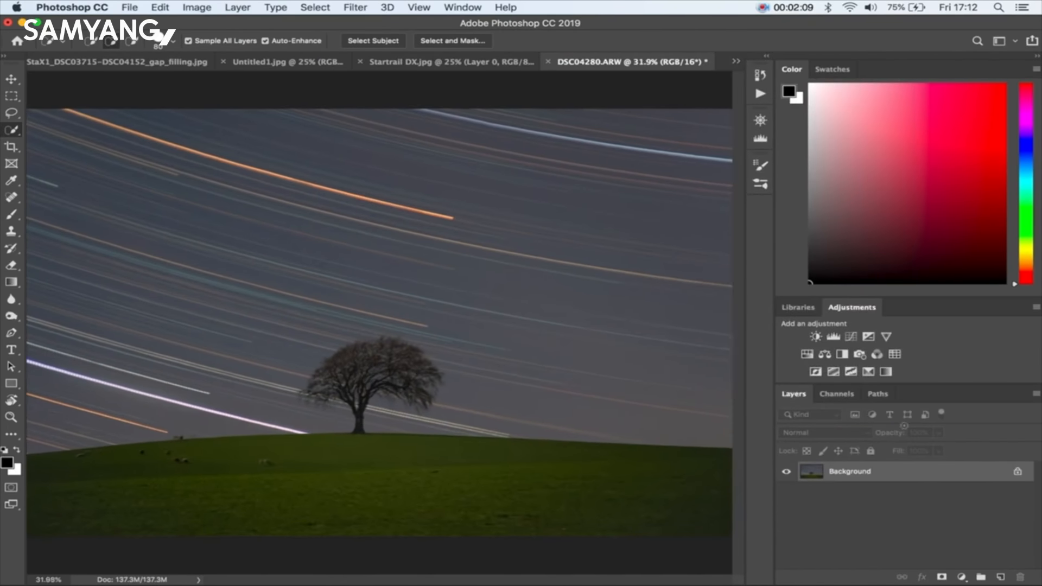
- Unlock Background and apply Camera Raw Basic and HSL adjustments: shadows, clarity, vibrance, greens, blues
double_click(849, 471)
text(raw)
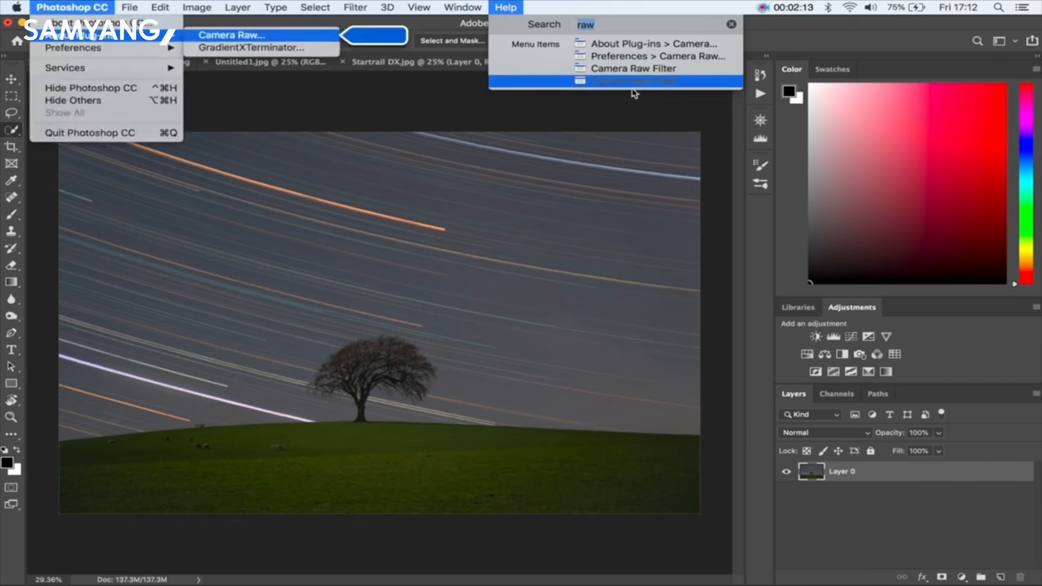
click(632, 80)
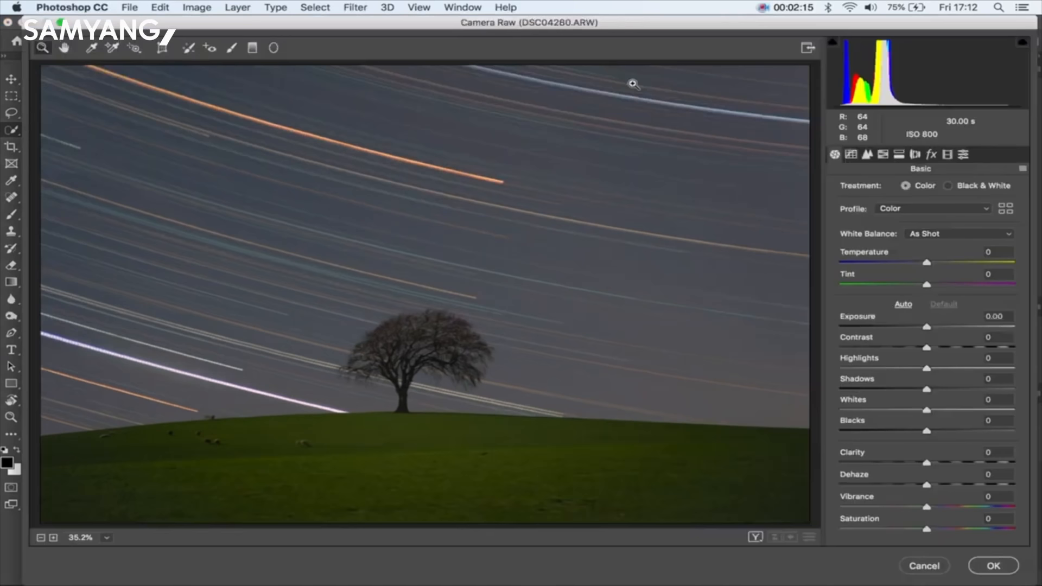
mouse_move(929, 390)
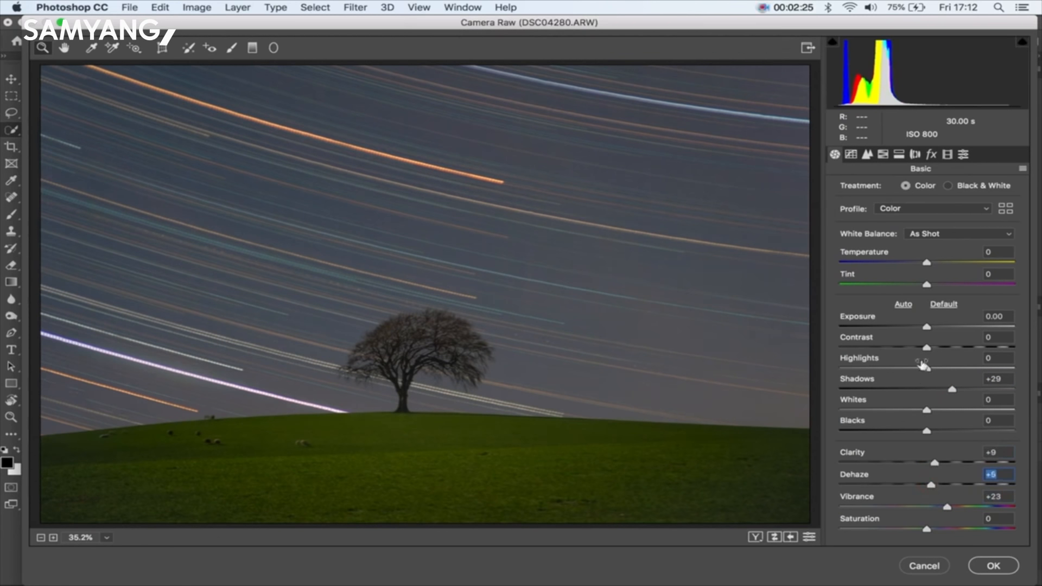
mouse_move(927, 273)
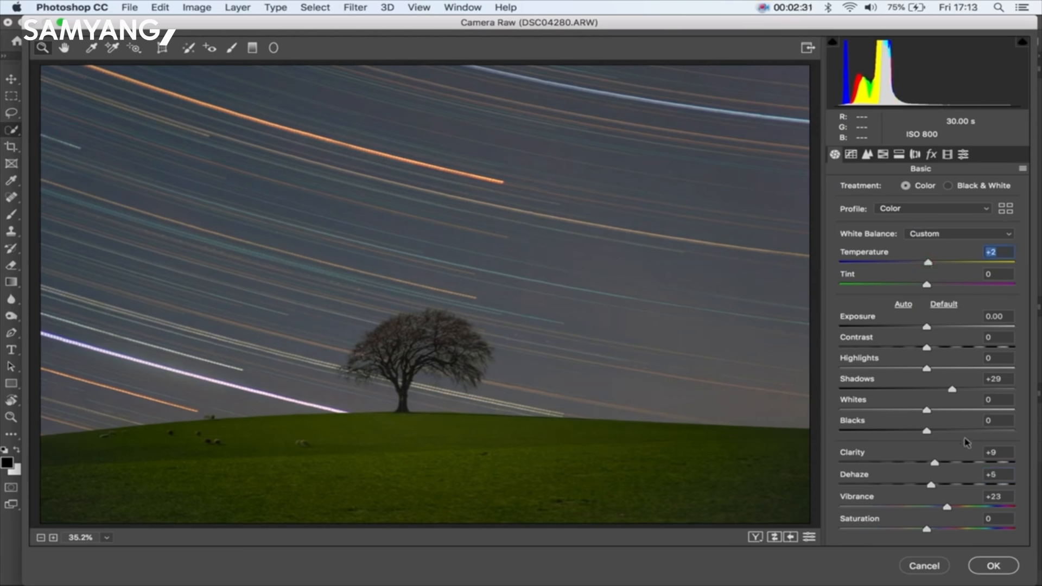
mouse_move(917, 224)
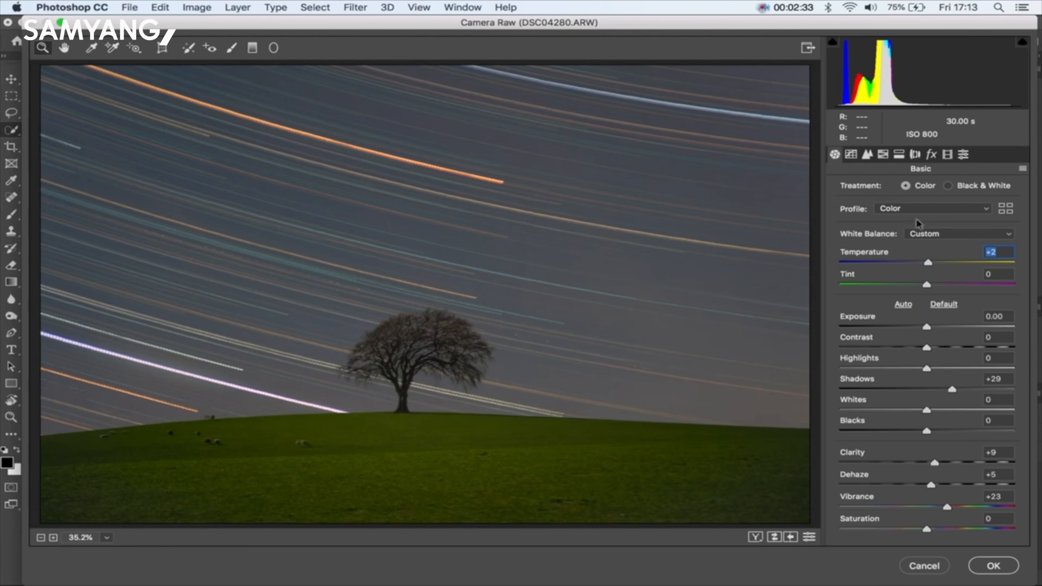
mouse_move(883, 154)
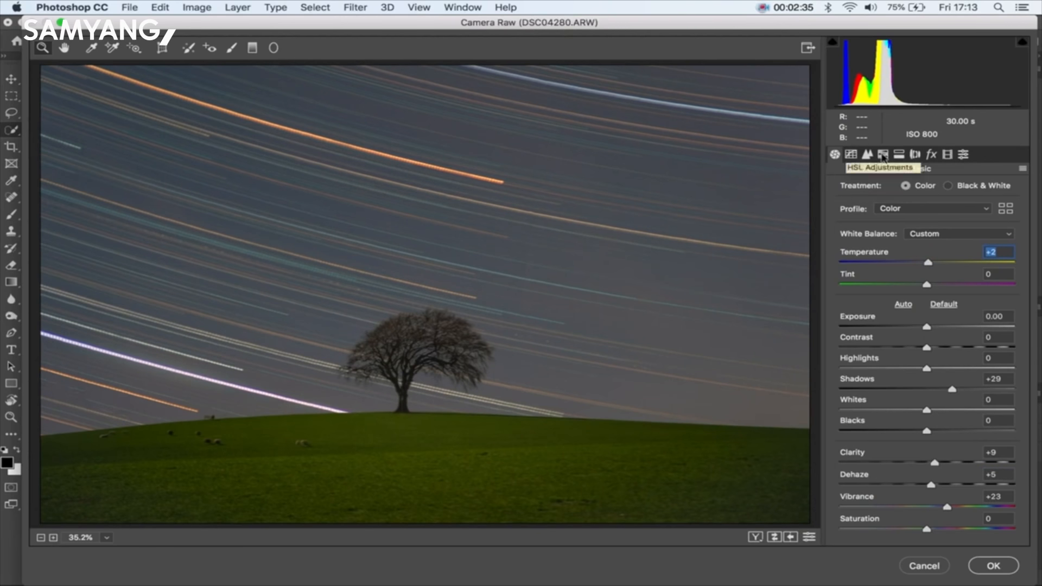
click(882, 154)
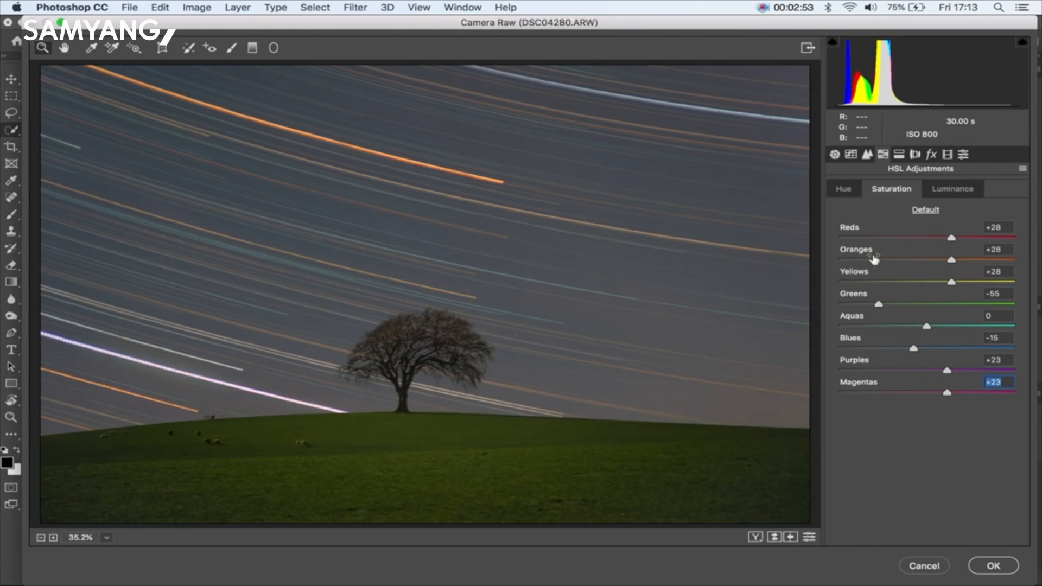
click(951, 189)
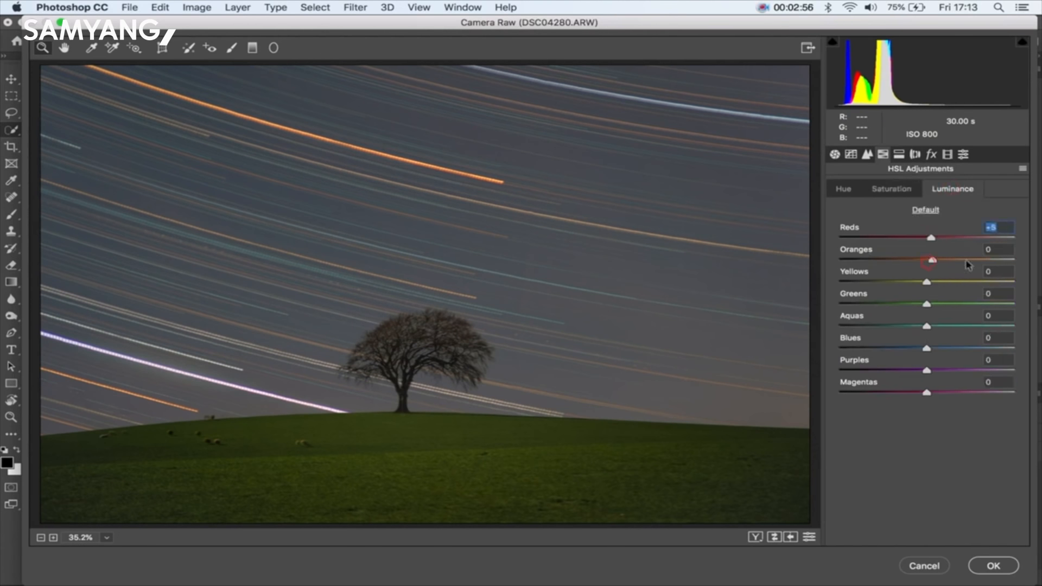
click(843, 189)
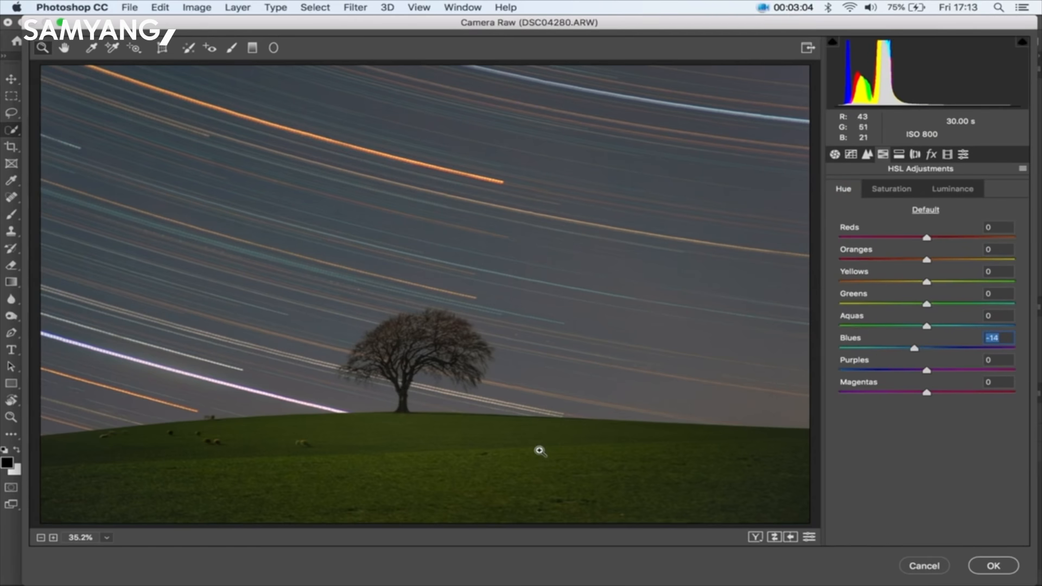
click(834, 155)
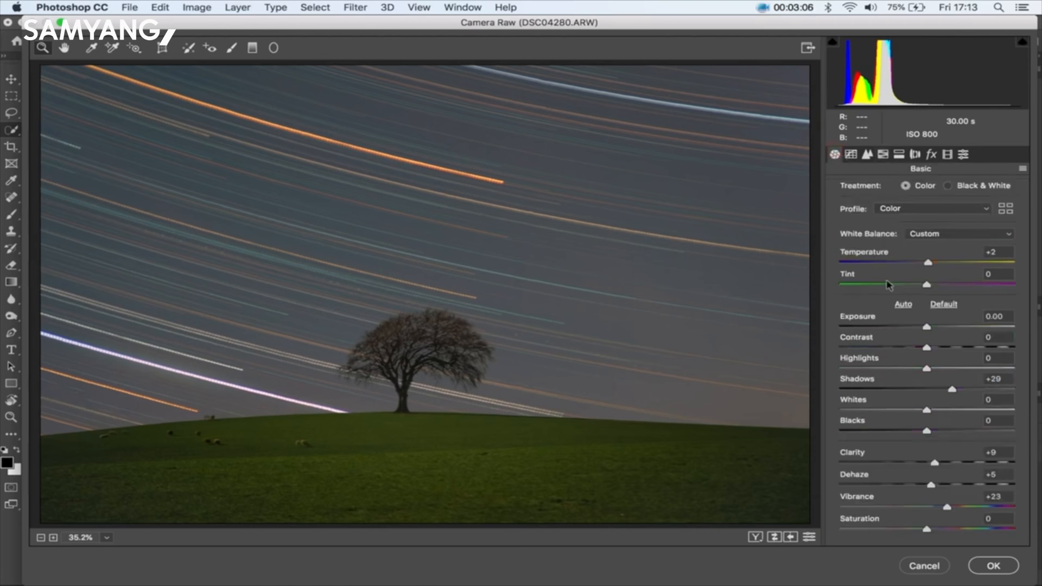
mouse_move(994, 566)
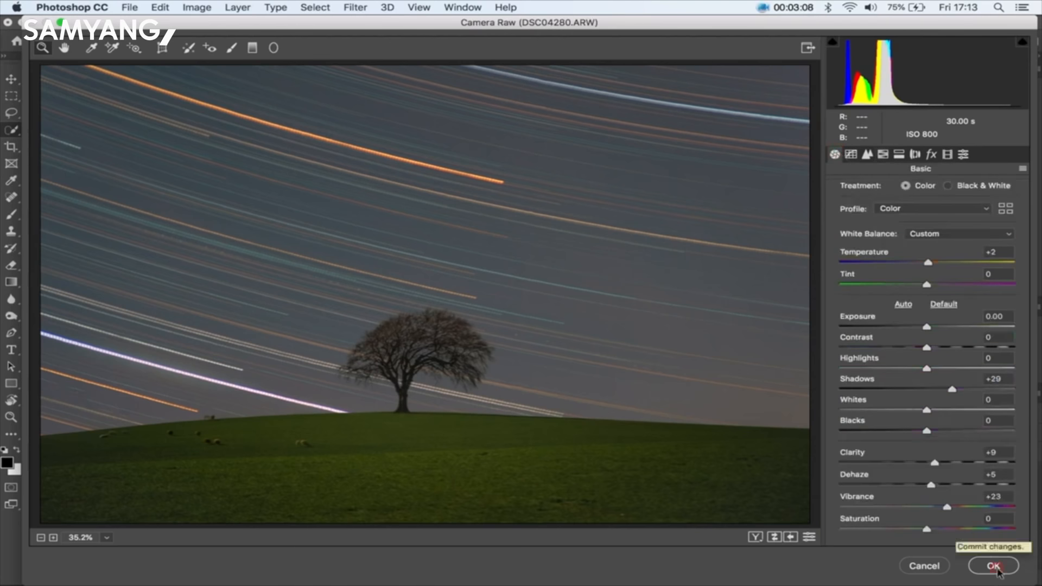
click(993, 566)
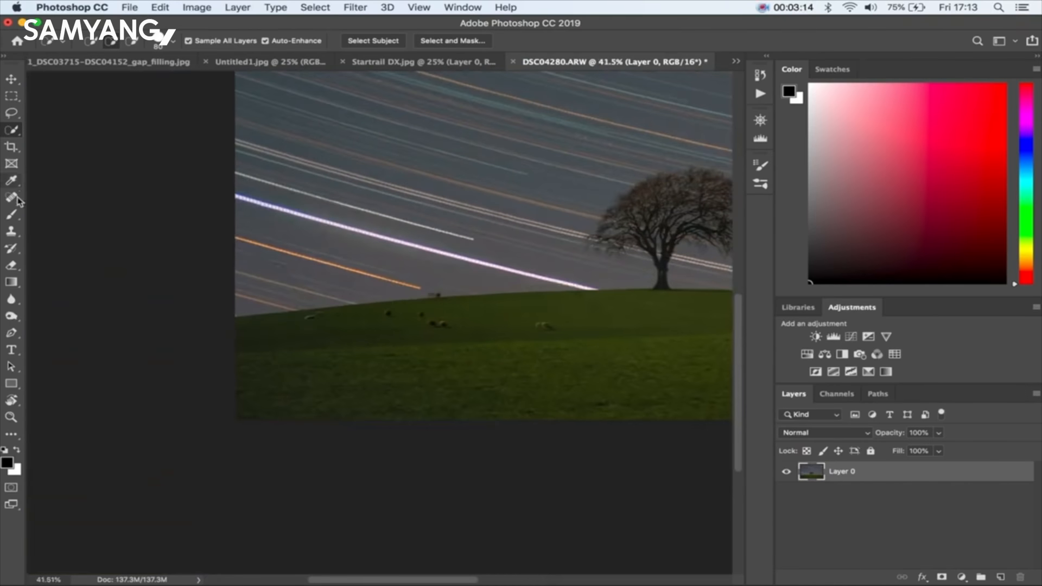
mouse_move(12, 197)
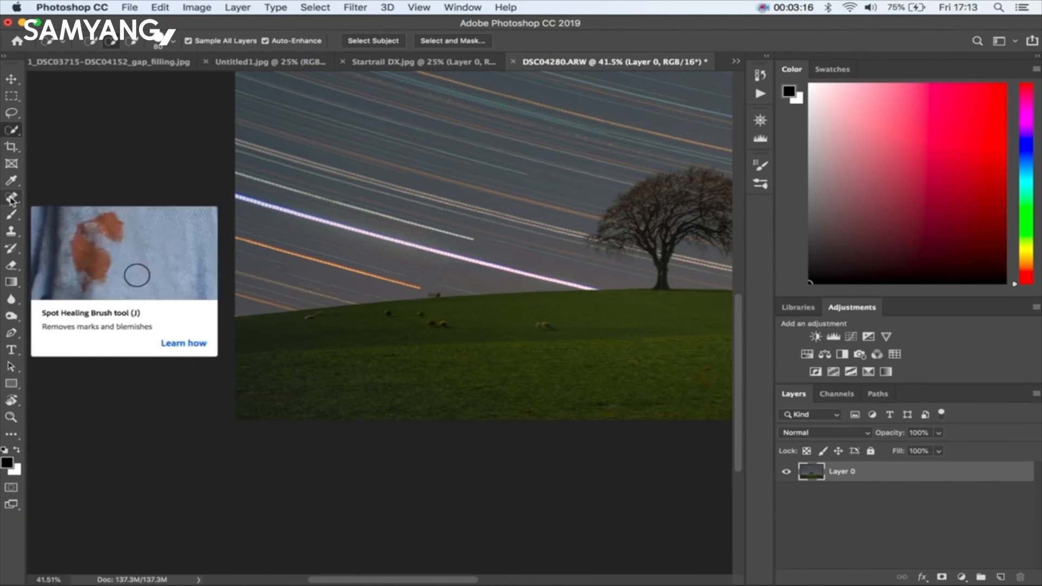
- Paint out the sheep on the hillside with the content-aware Spot Healing Brush
click(12, 197)
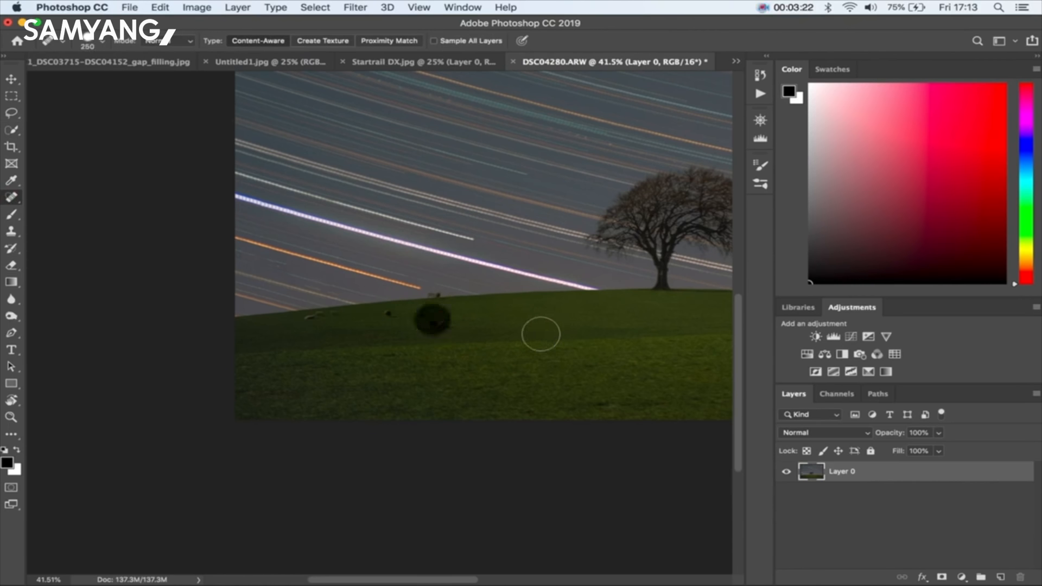
click(429, 323)
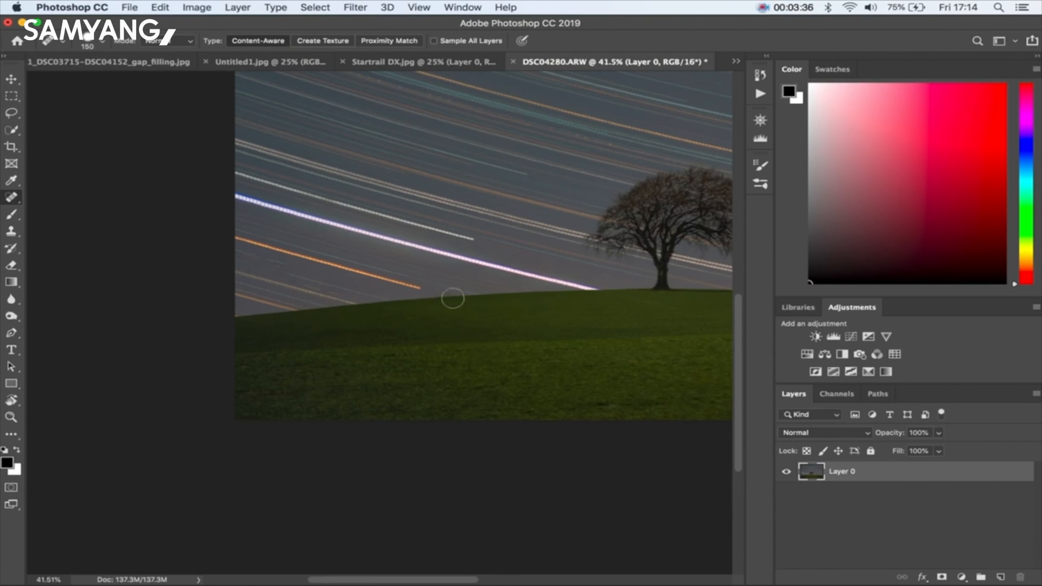
mouse_move(92, 333)
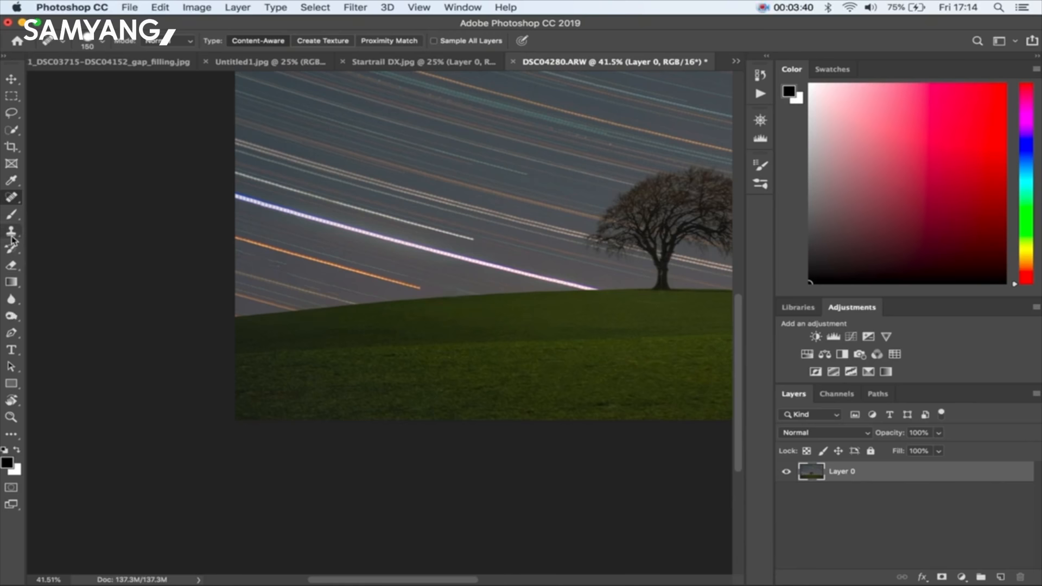
- Switch to the Clone Stamp Tool for further retouching
click(12, 231)
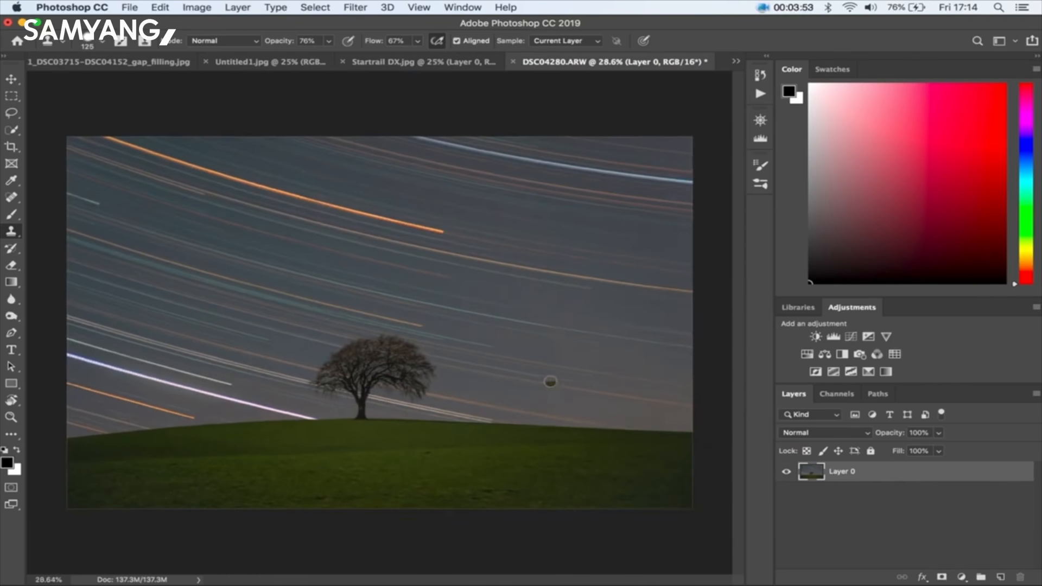
mouse_move(135, 266)
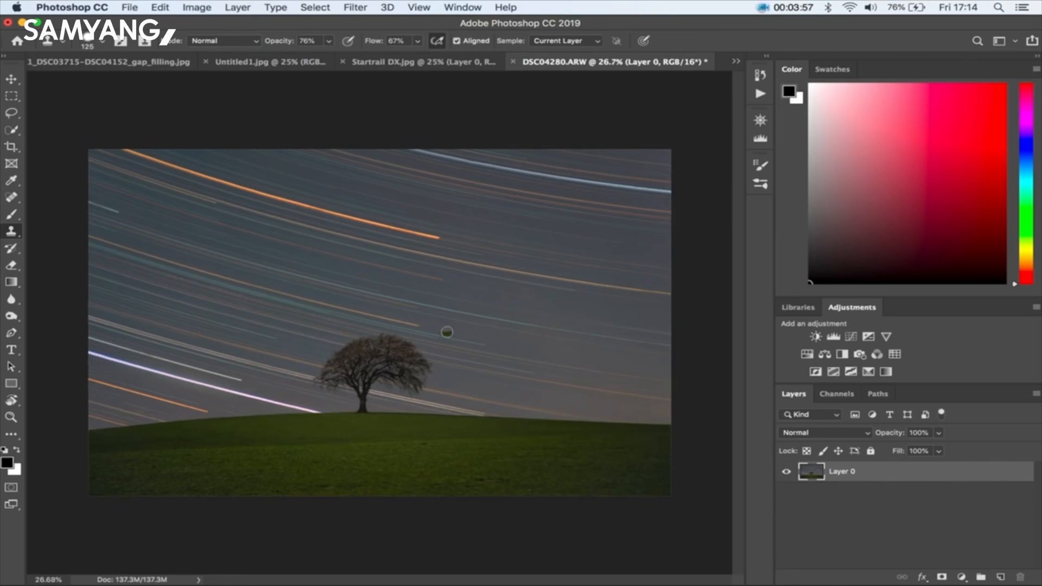
mouse_move(517, 308)
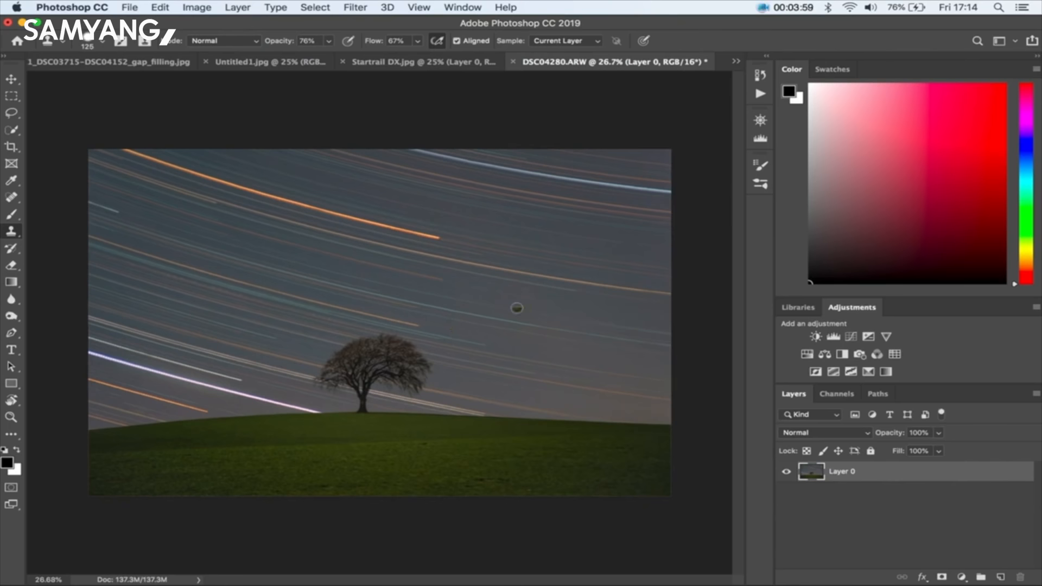